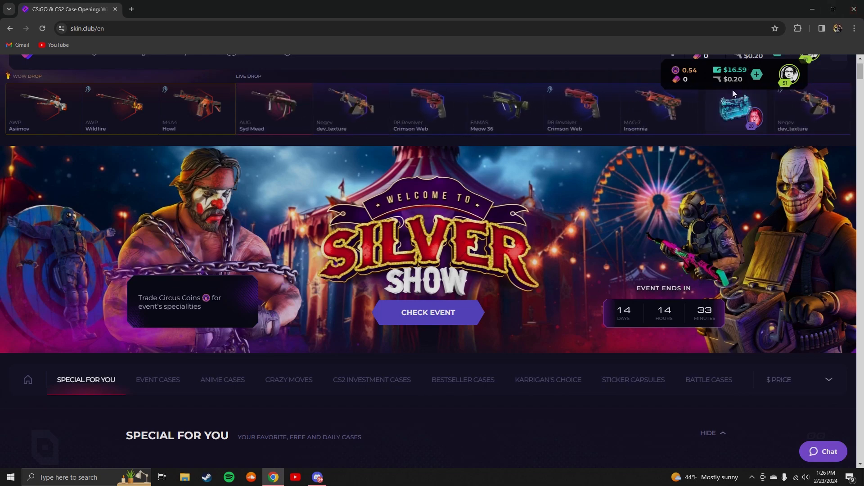
# Step: Scroll the Skin.Club home page, then go to BATTLES in the top navigation
pyautogui.scroll(-3)
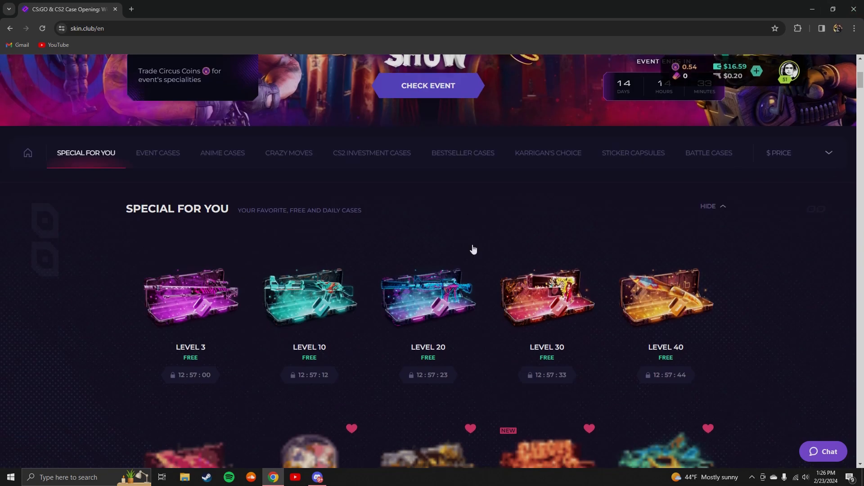
pyautogui.scroll(3)
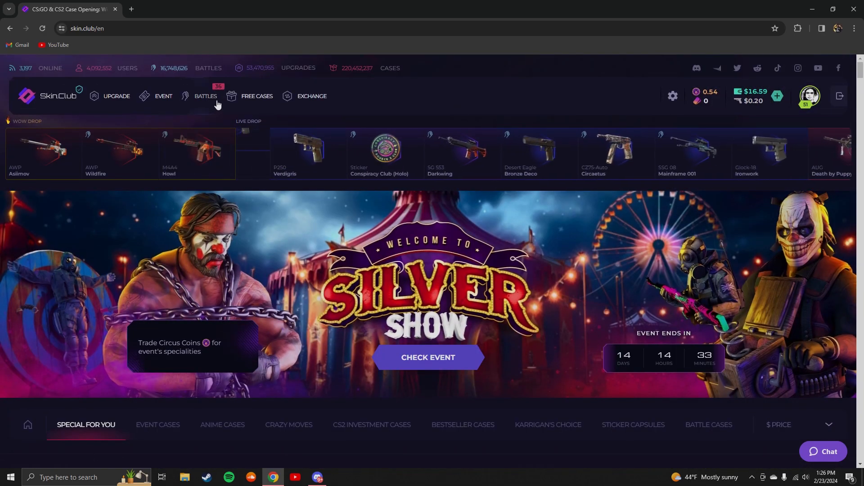
pyautogui.click(206, 95)
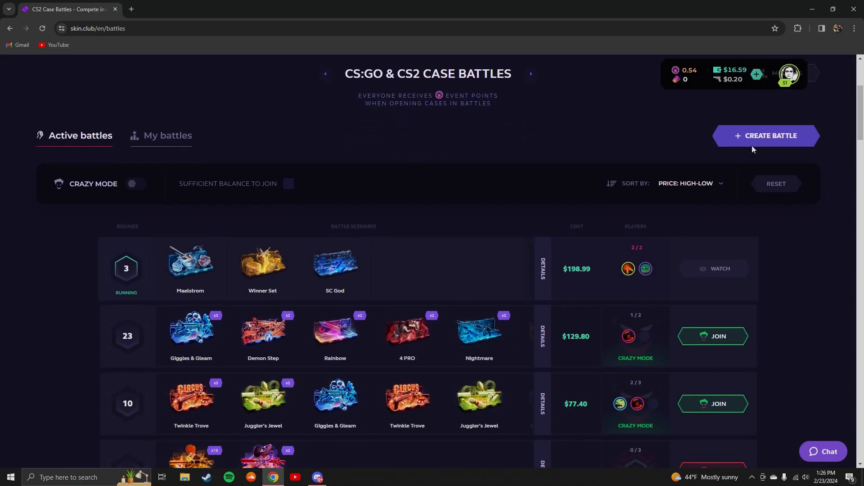
# Step: Start a new battle via CREATE BATTLE, browse the CS2 inventory, then return to the setup
pyautogui.click(789, 75)
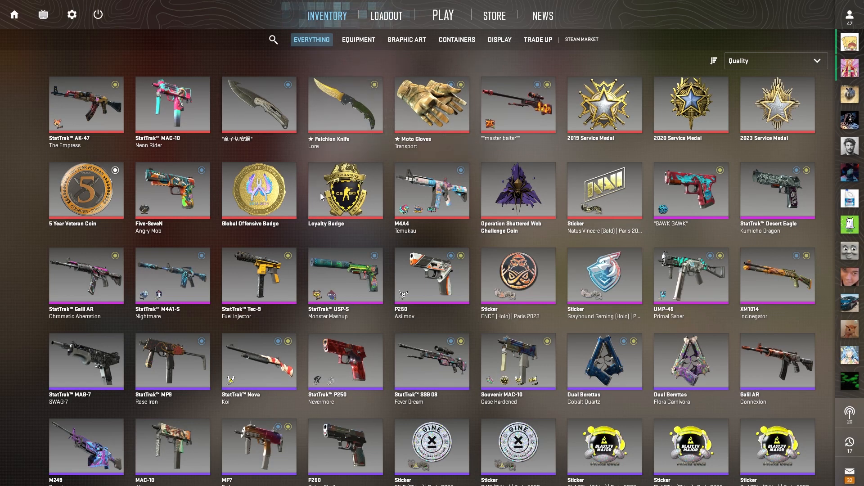
pyautogui.click(258, 104)
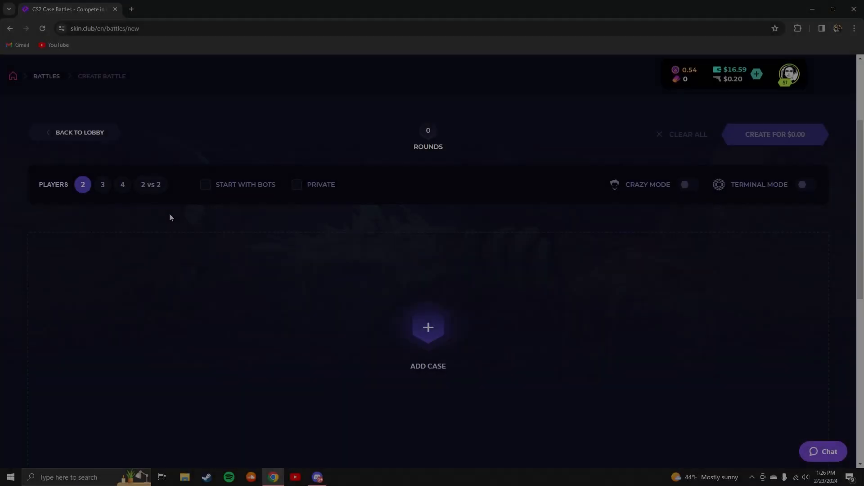
# Step: Add nine rounds of cases, including Big Chicken, to a 2 vs 2 bot battle and create it for $16.50
pyautogui.click(428, 327)
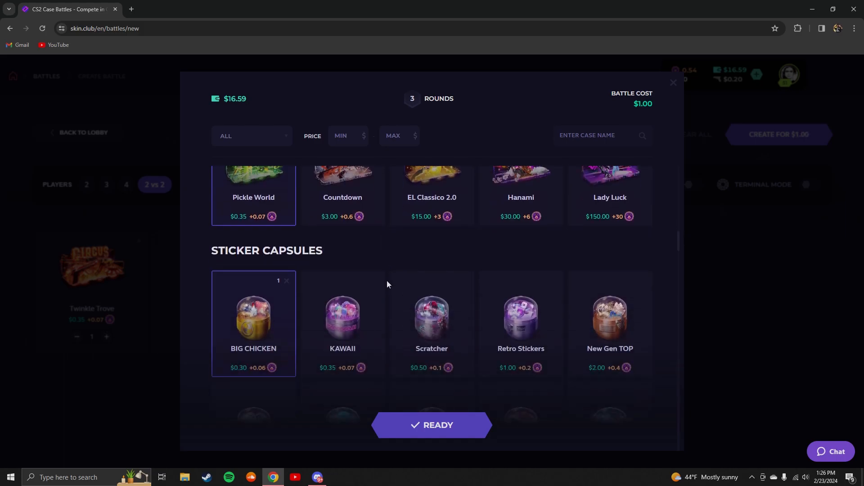
pyautogui.scroll(-3)
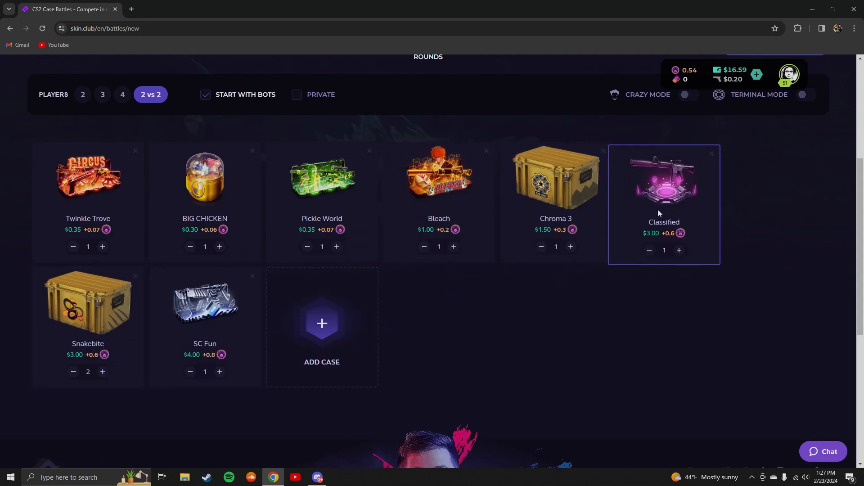
pyautogui.click(779, 134)
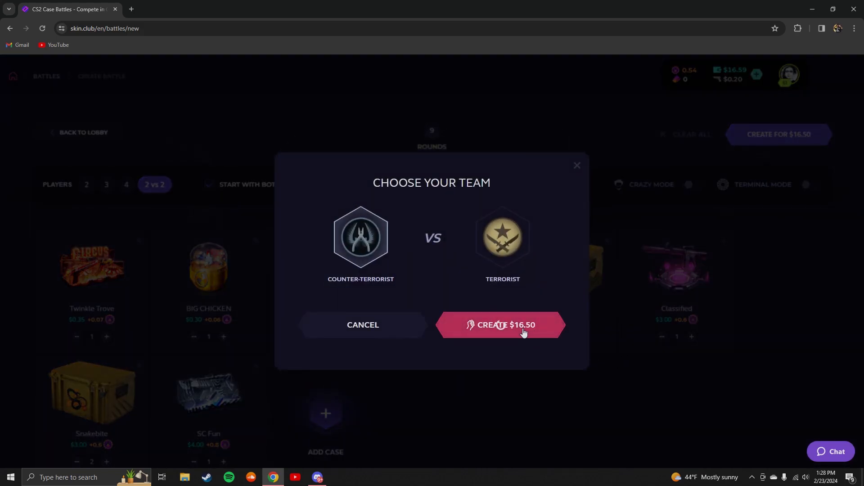
# Step: Pay $16.50 to launch the battle and watch nine rounds until the Terrorists win
pyautogui.click(500, 325)
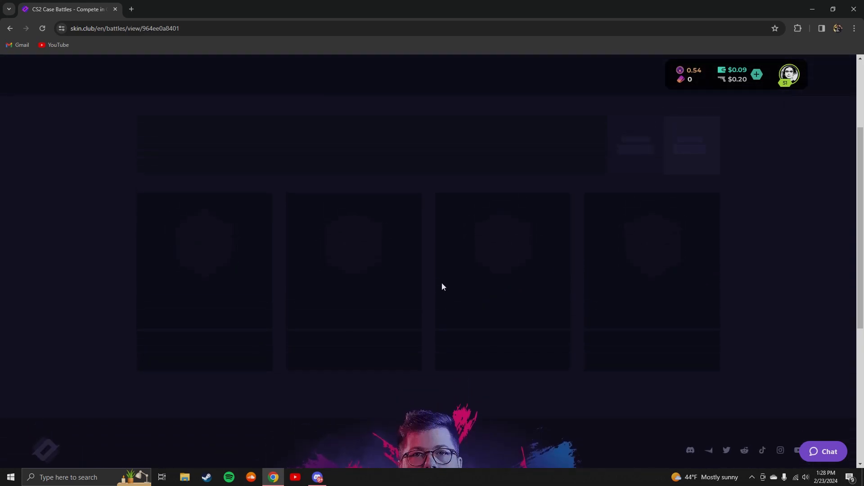
pyautogui.moveTo(454, 293)
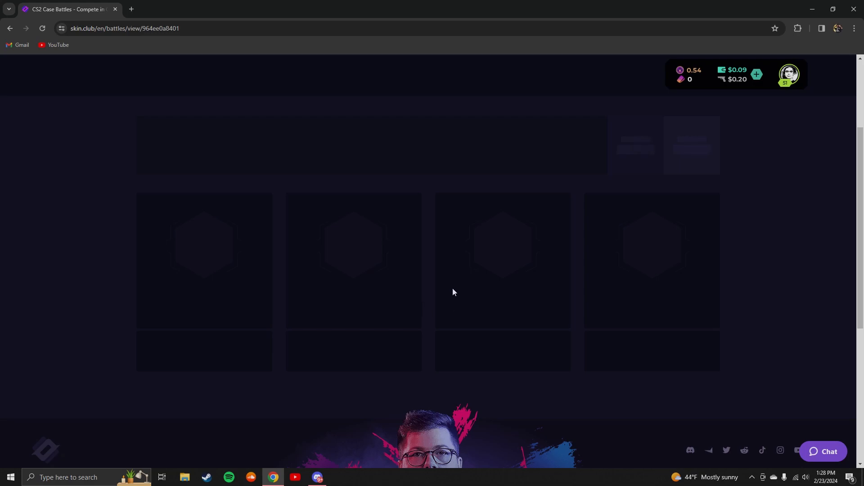
pyautogui.moveTo(436, 297)
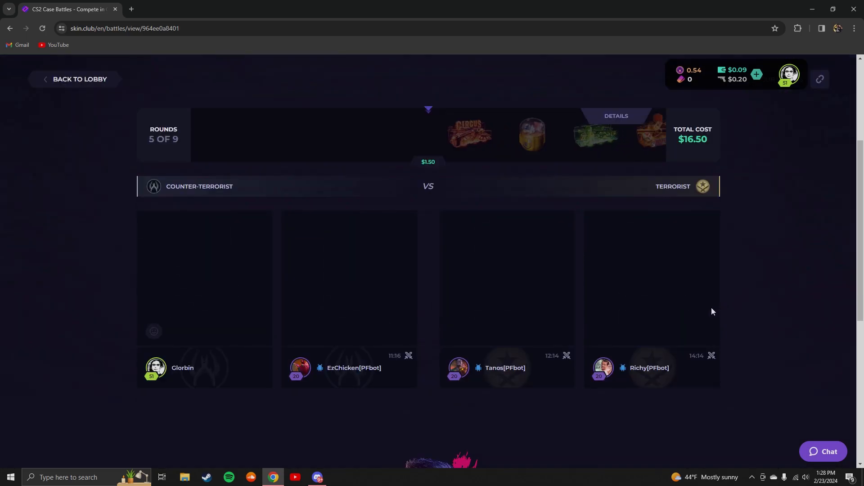
pyautogui.scroll(-3)
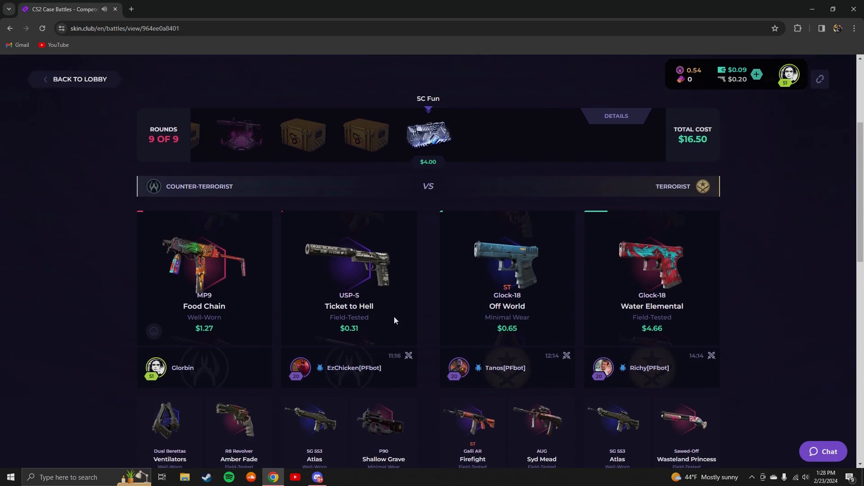
pyautogui.scroll(-3)
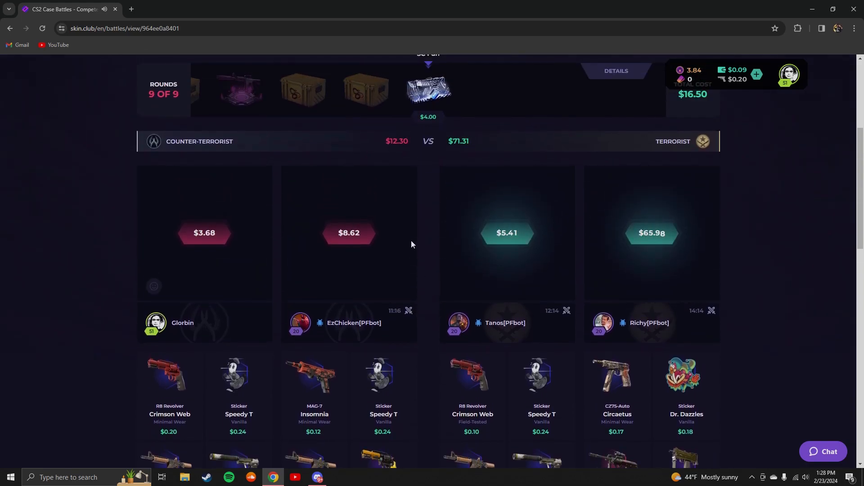
pyautogui.scroll(-3)
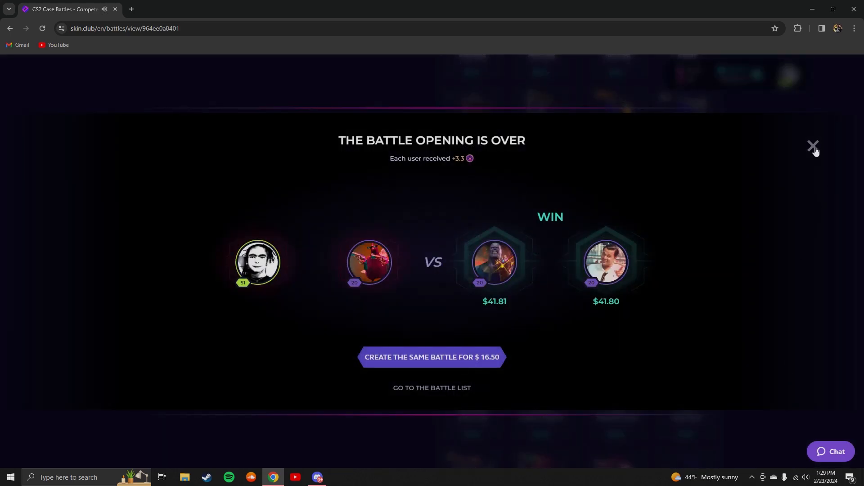
# Step: Close the battle-over popup and scroll through the winners' drops, including a $26.52 Gold Brick
pyautogui.click(813, 147)
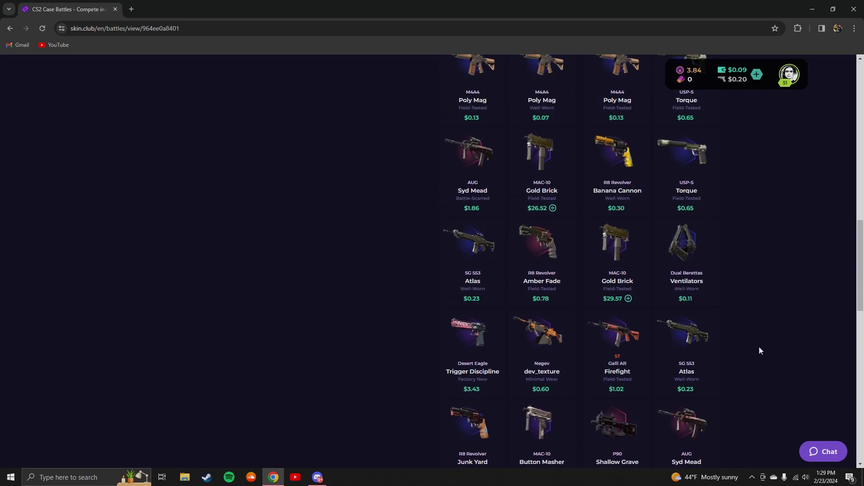
pyautogui.scroll(3)
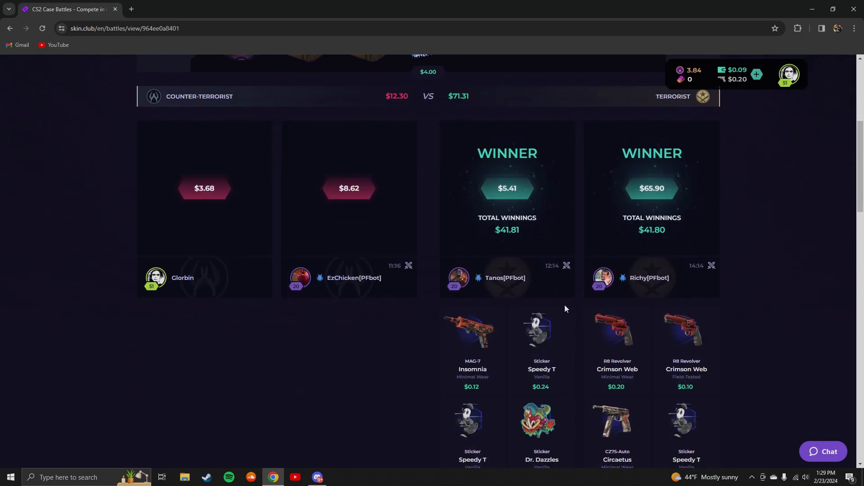
pyautogui.scroll(-3)
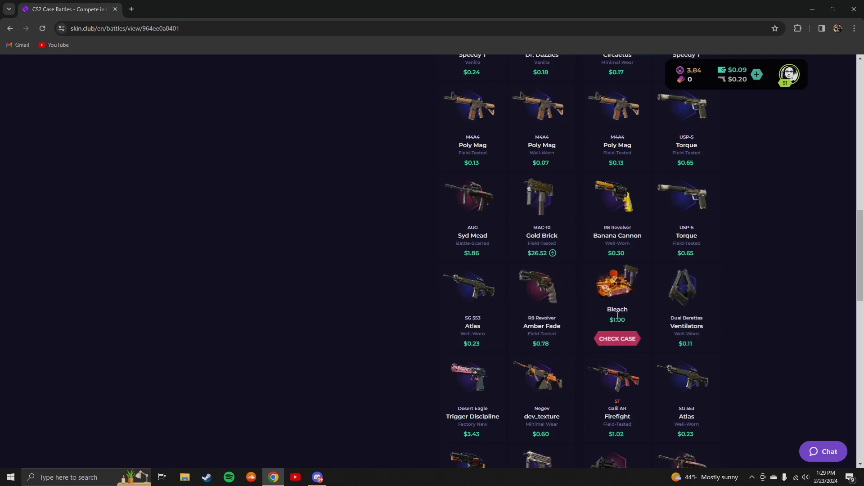
pyautogui.moveTo(587, 274)
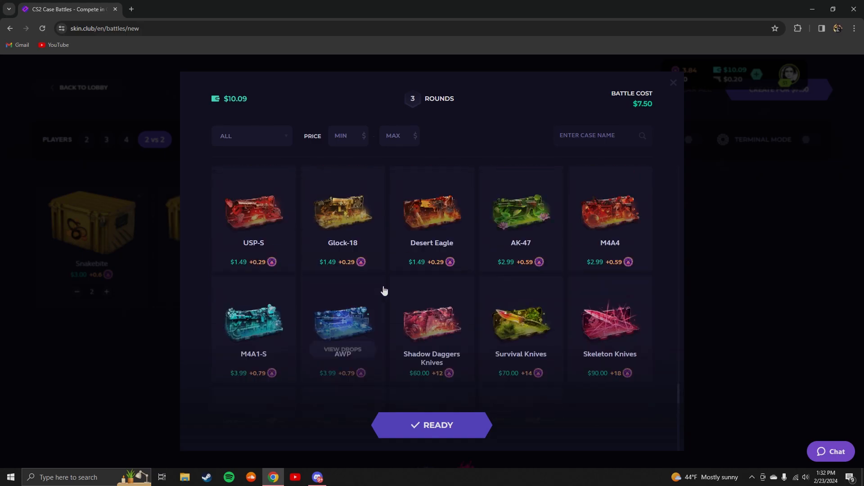
# Step: Add Big Chicken, Kawaii, Pickle World, Glove, Chroma and Snakebite cases for seven rounds at $10.00
pyautogui.scroll(-3)
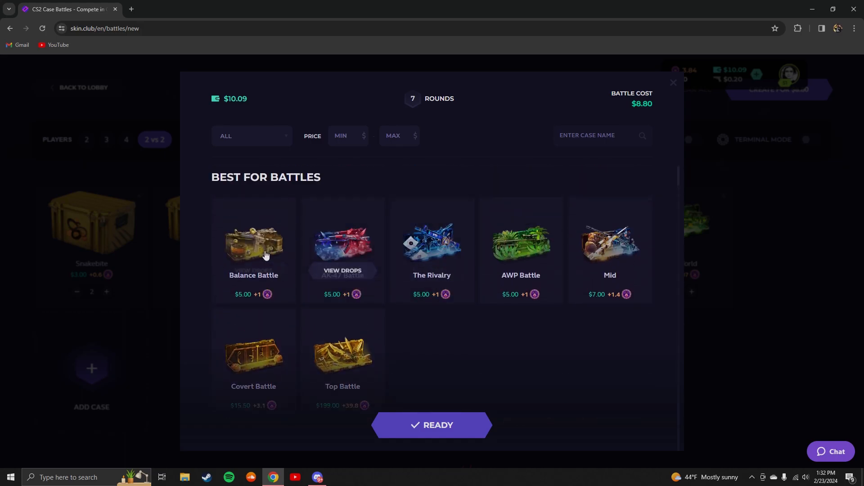
pyautogui.scroll(-3)
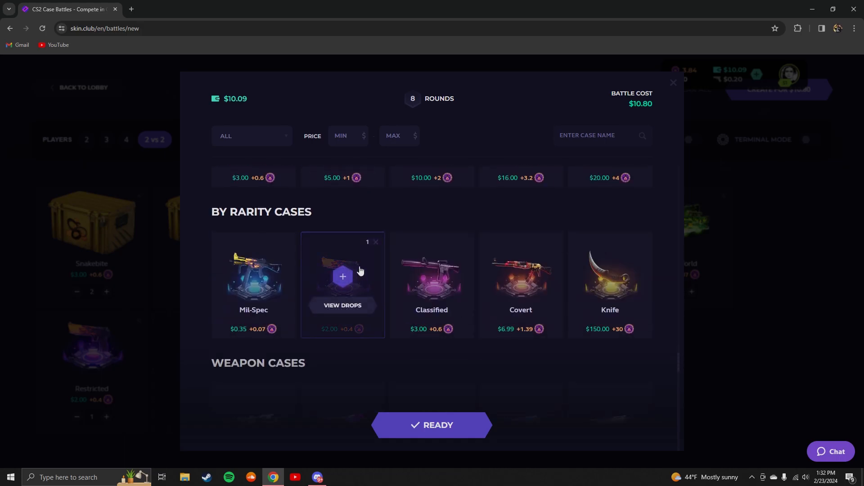
pyautogui.moveTo(377, 245)
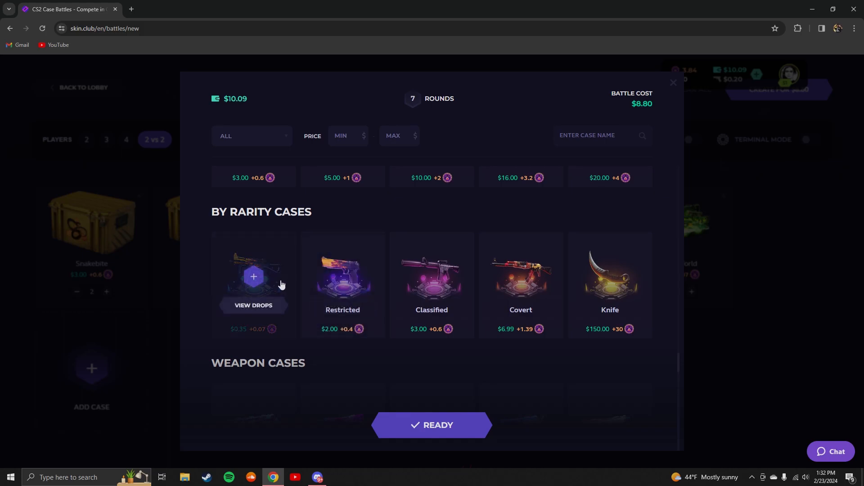
pyautogui.moveTo(293, 285)
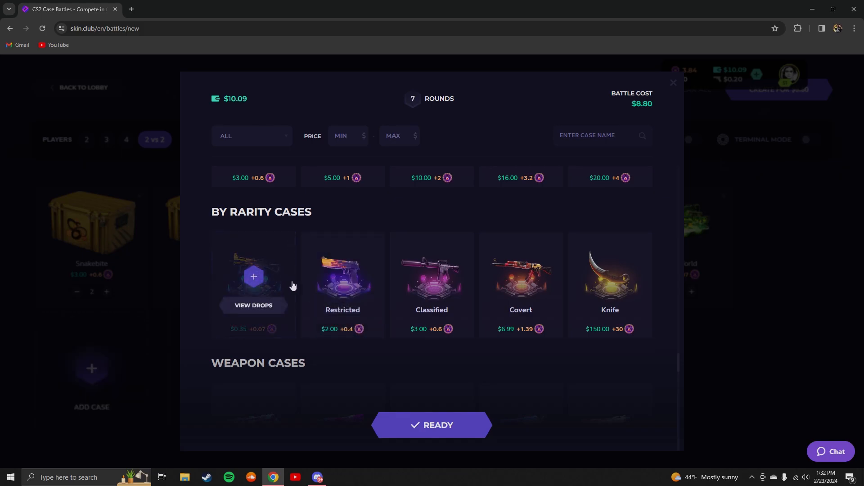
pyautogui.scroll(-3)
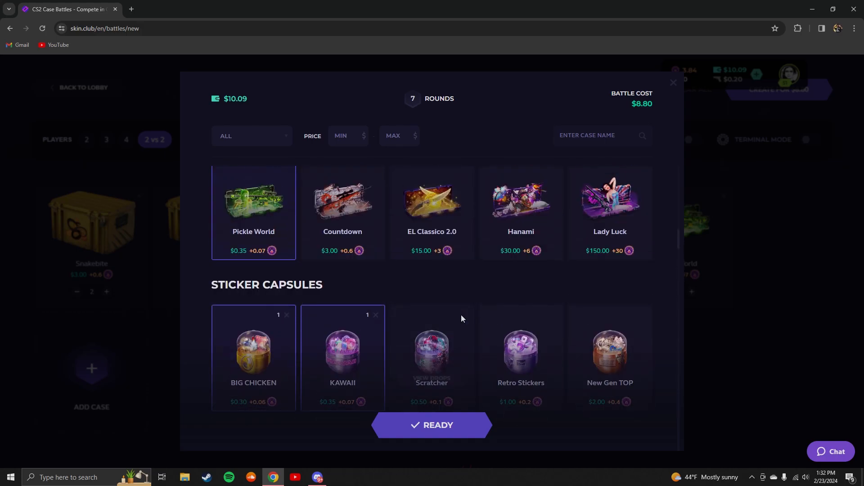
pyautogui.scroll(-3)
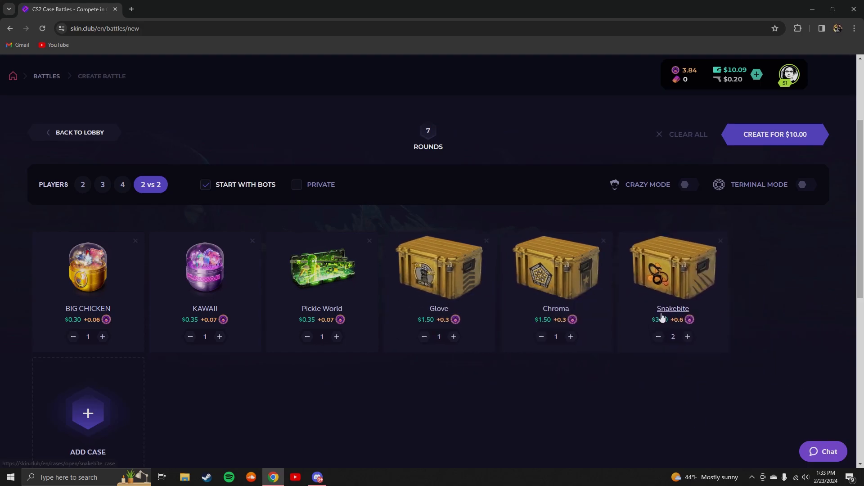
# Step: Create and pay $10.00 for the battle, then watch the Terrorists win $10.91 to $5.14
pyautogui.click(774, 134)
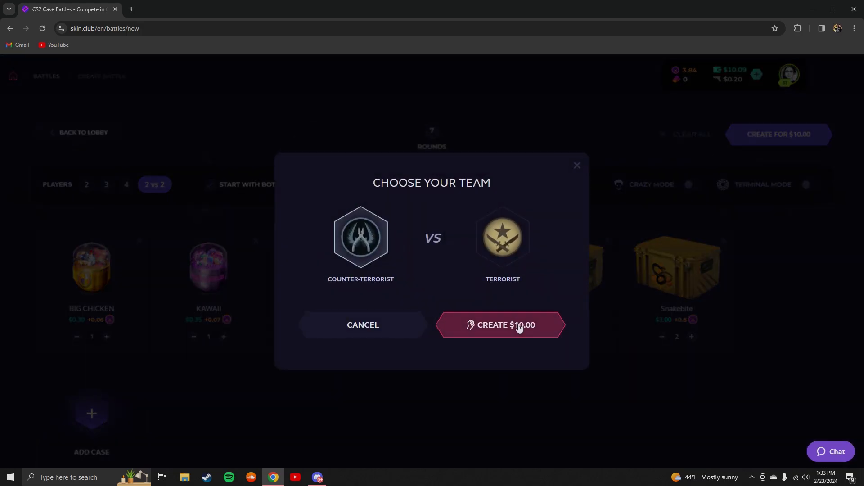
pyautogui.click(501, 325)
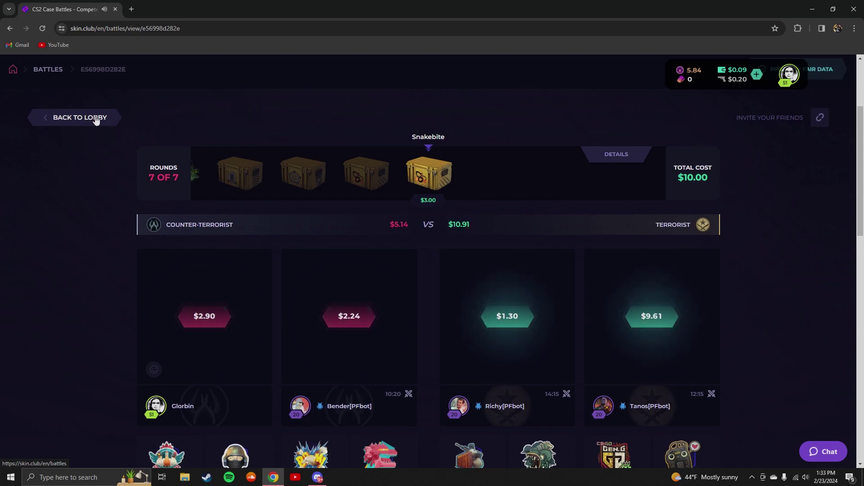
# Step: Add Chroma and a second Snakebite case, reaching nine rounds across eight cases for $13.00
pyautogui.click(79, 118)
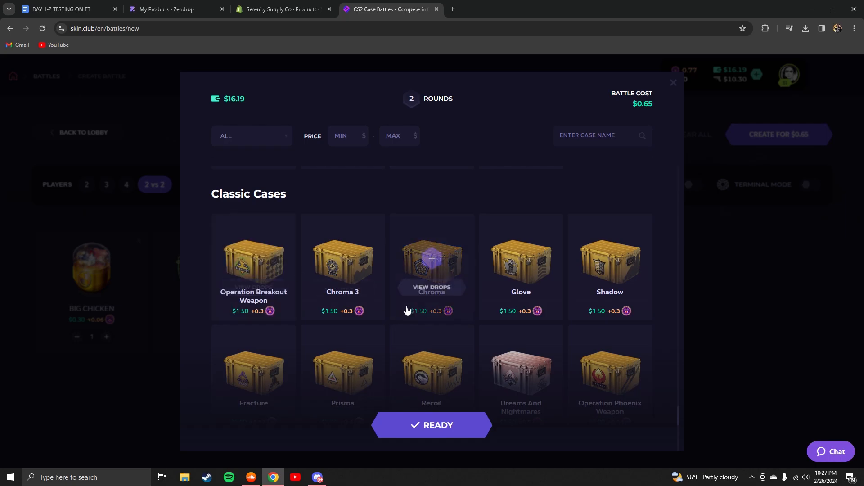
pyautogui.click(431, 264)
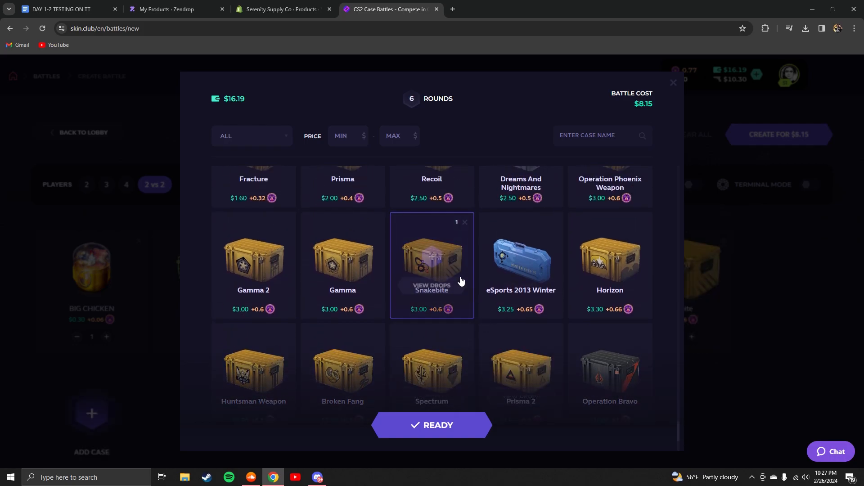
pyautogui.click(431, 256)
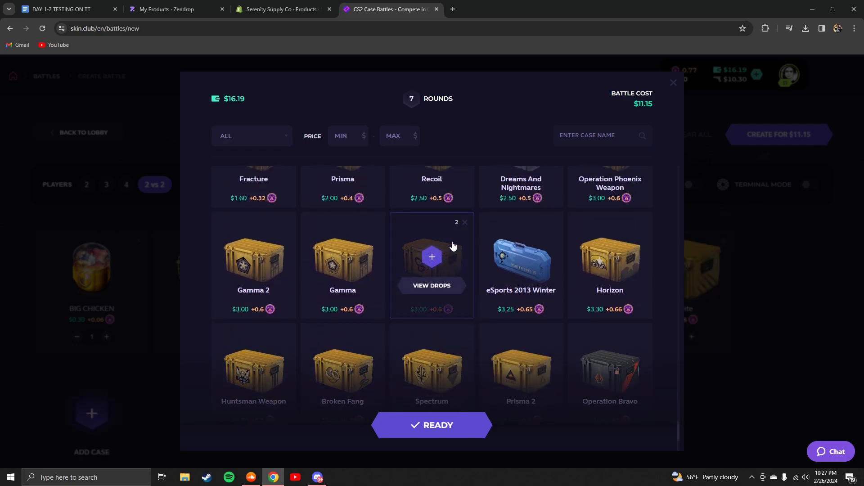
pyautogui.scroll(-3)
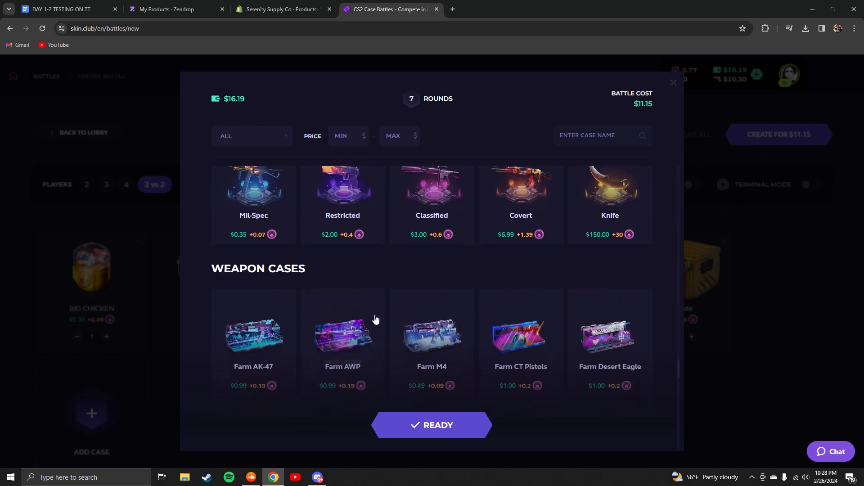
pyautogui.scroll(-3)
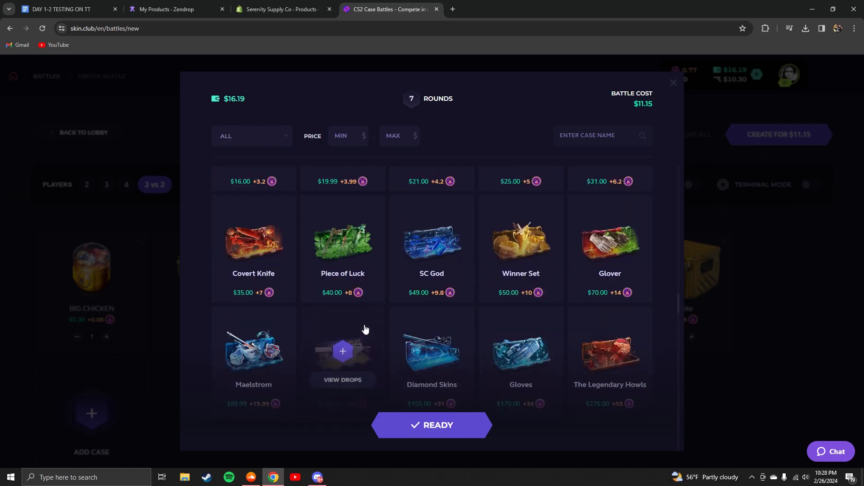
pyautogui.scroll(-3)
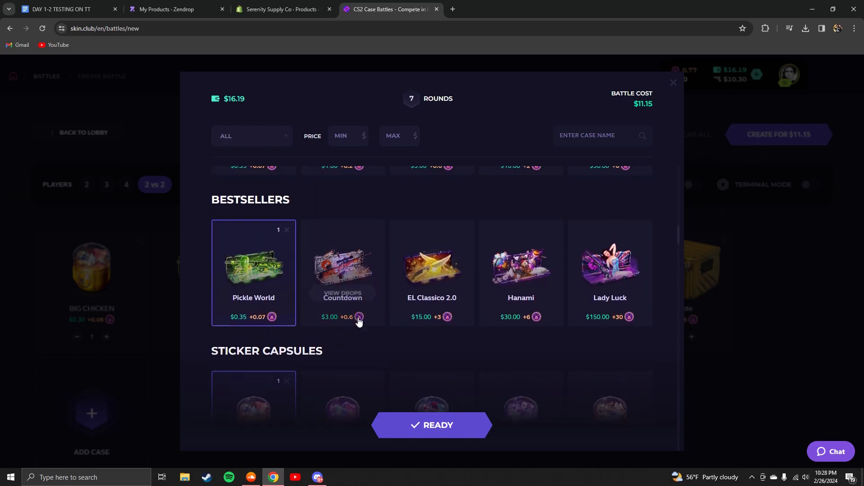
pyautogui.scroll(-3)
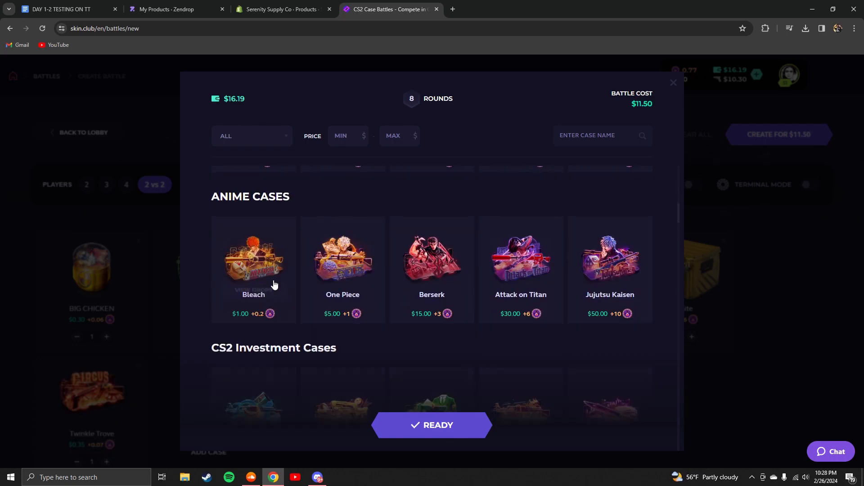
pyautogui.scroll(-3)
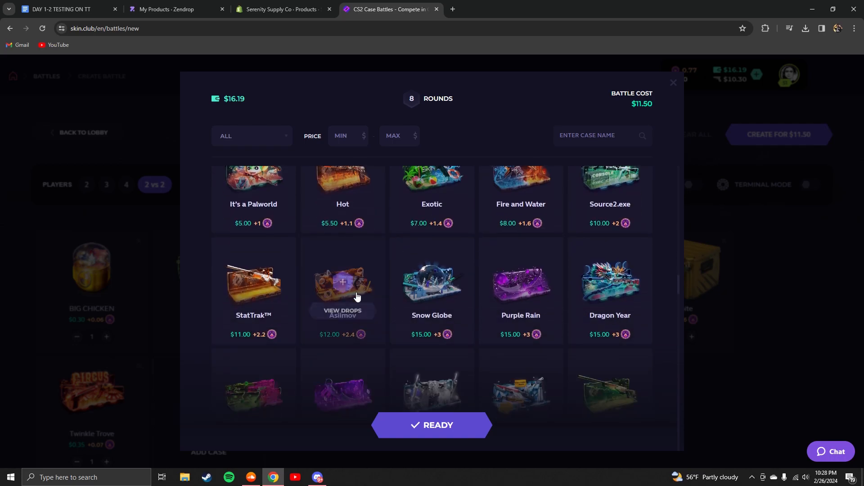
pyautogui.scroll(-3)
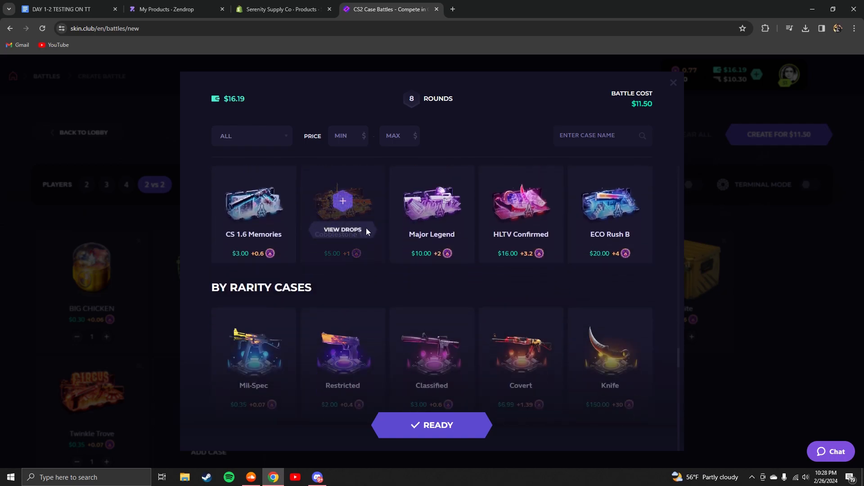
pyautogui.scroll(-3)
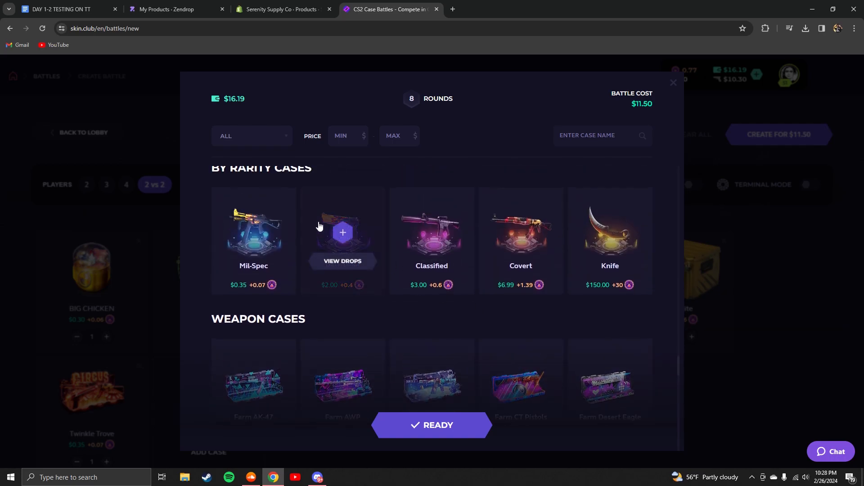
pyautogui.scroll(-3)
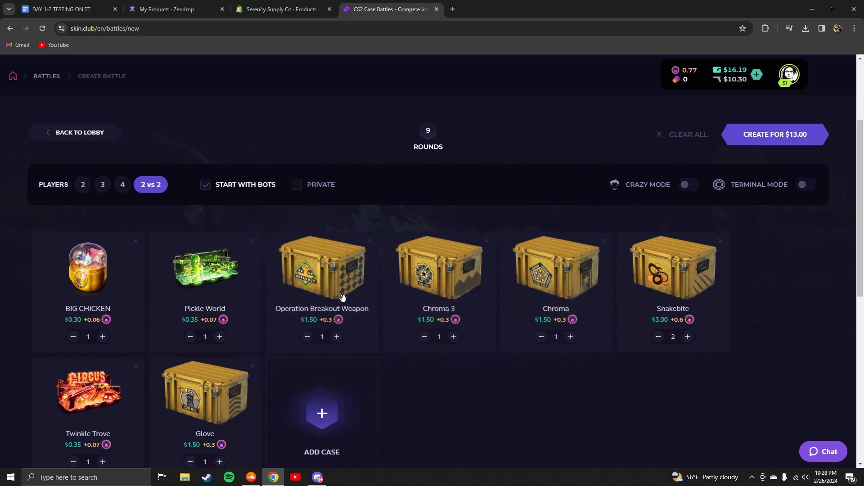
pyautogui.scroll(-3)
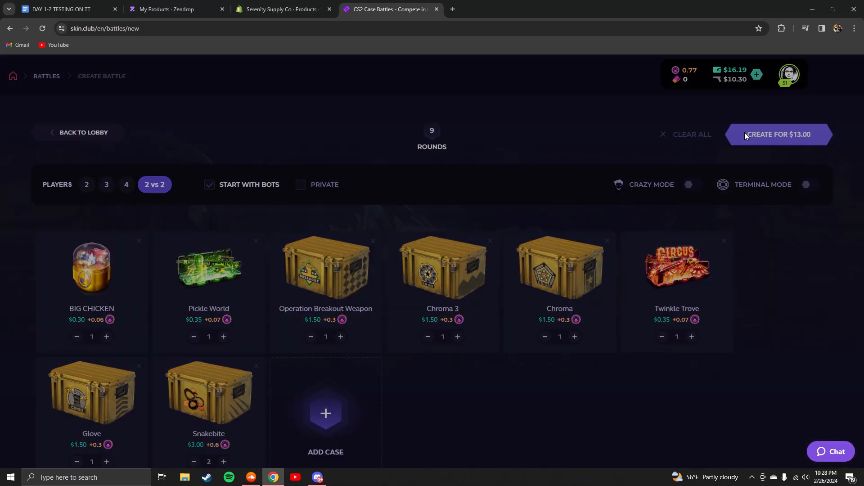
# Step: Join the $13.00 battle as Counter-Terrorist, watch nine rounds, and close the results summary
pyautogui.click(779, 134)
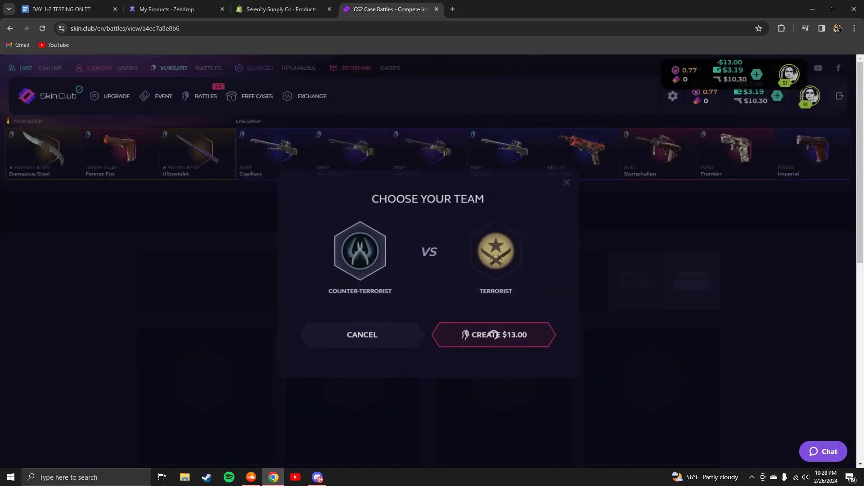
pyautogui.click(494, 335)
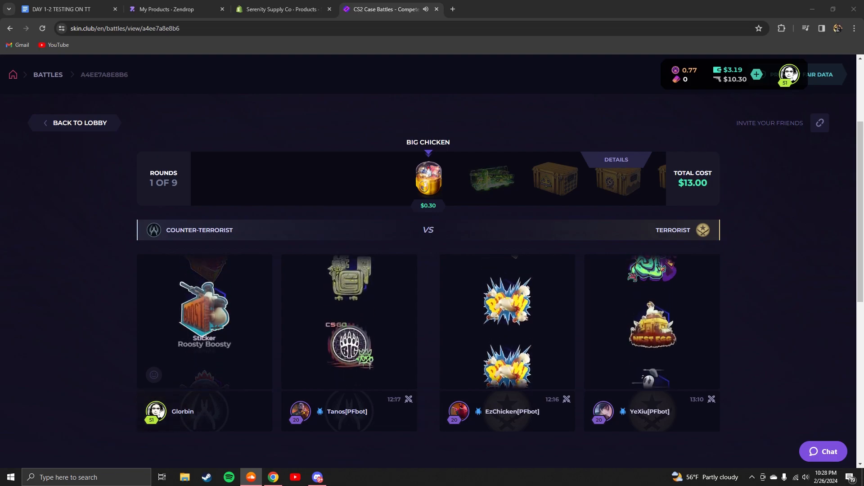
pyautogui.scroll(-3)
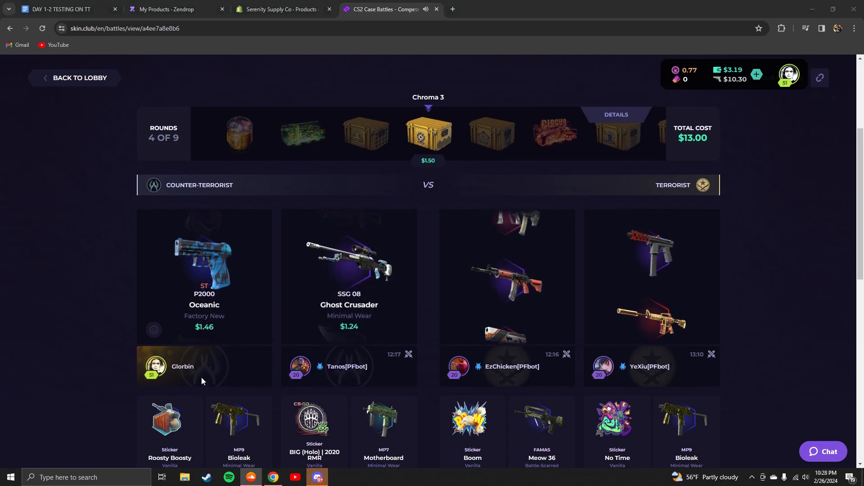
pyautogui.scroll(-3)
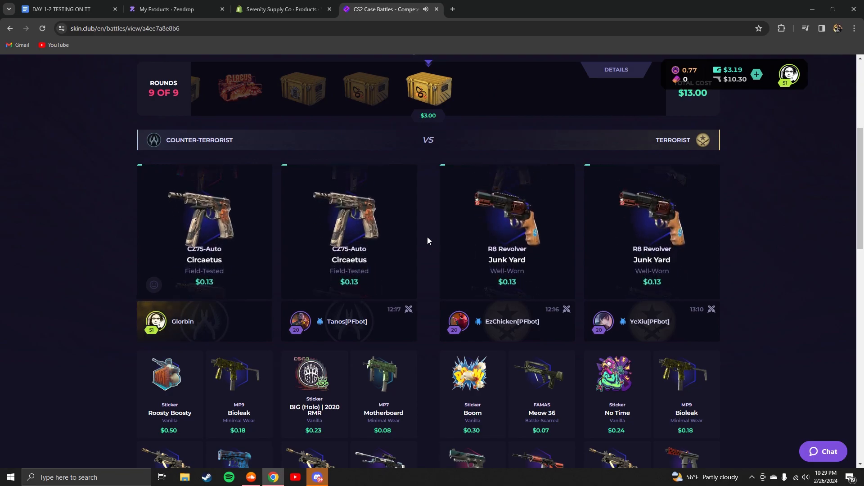
pyautogui.scroll(-3)
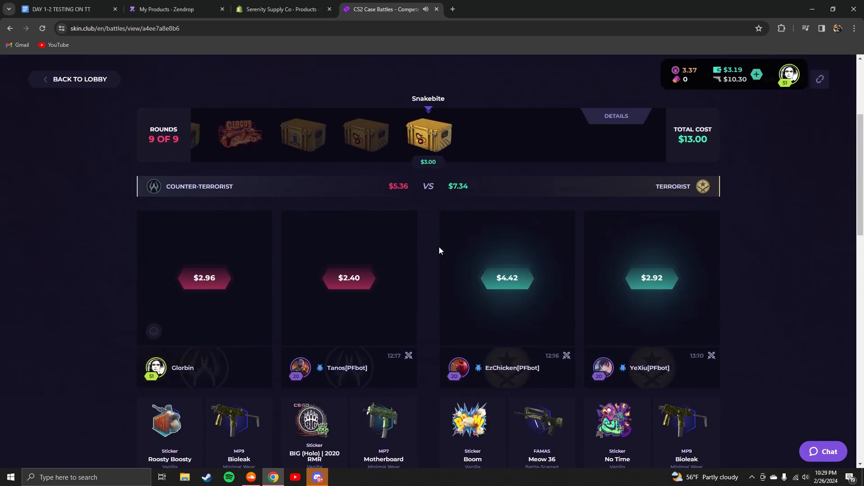
pyautogui.scroll(-3)
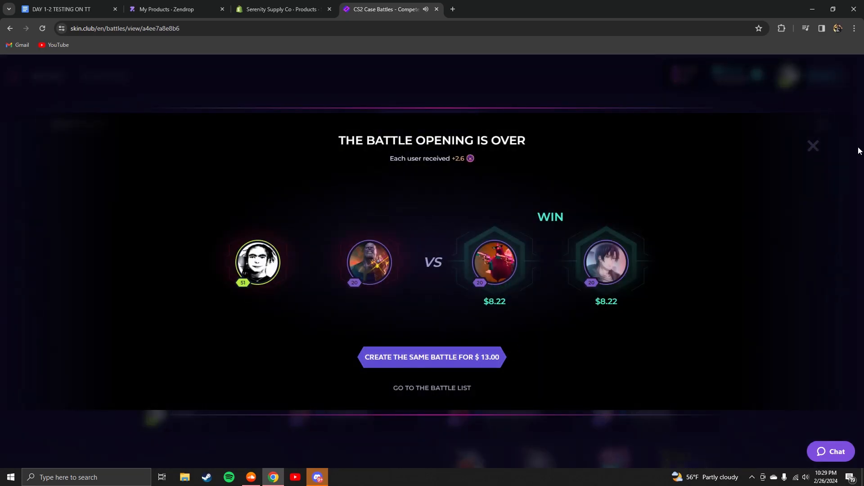
pyautogui.click(813, 145)
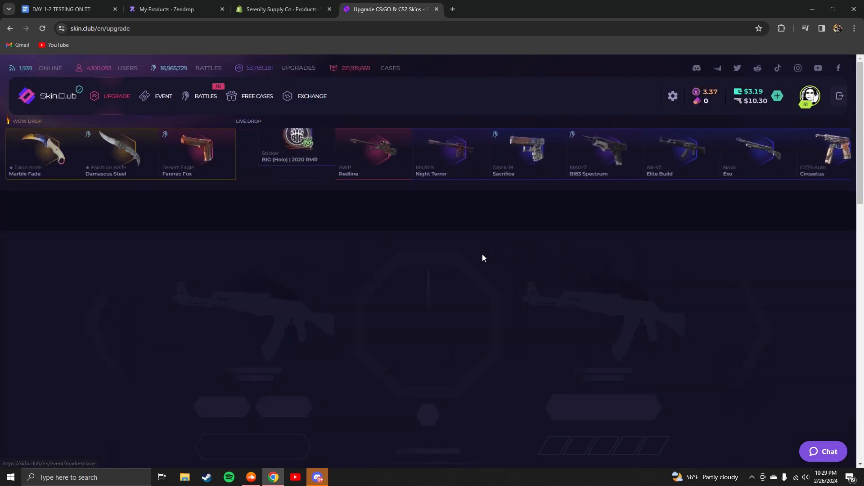
# Step: Upgrade five items into the sk0R (Gold) sticker, then onward to a $13.01 AK-47 Nightwish
pyautogui.scroll(-3)
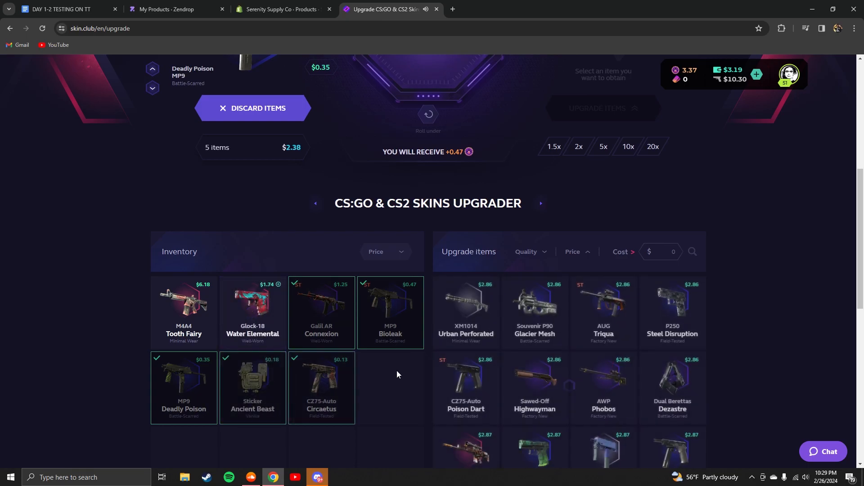
pyautogui.scroll(-3)
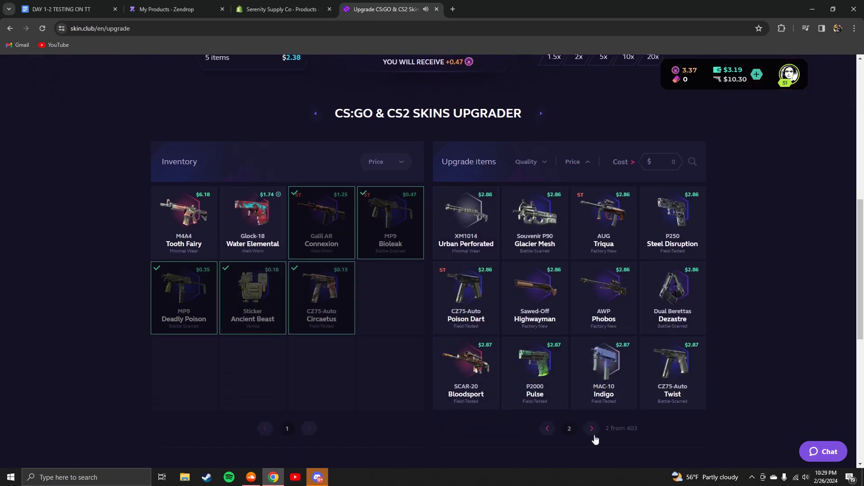
pyautogui.click(591, 429)
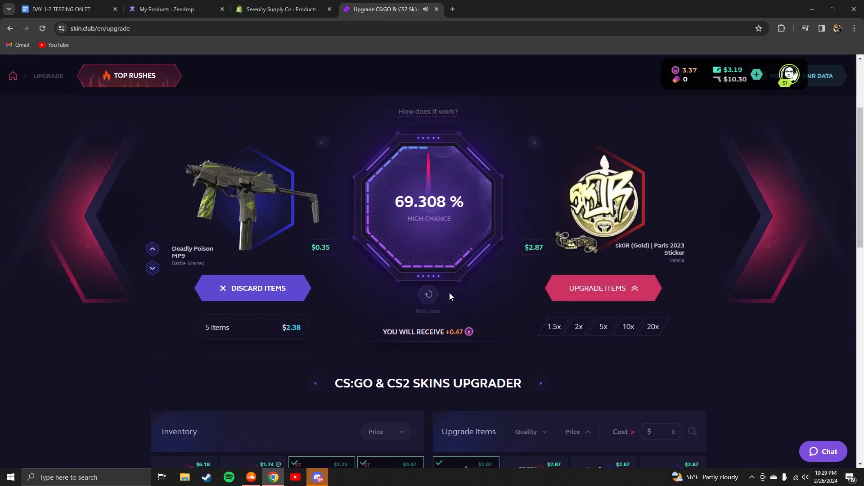
pyautogui.click(603, 288)
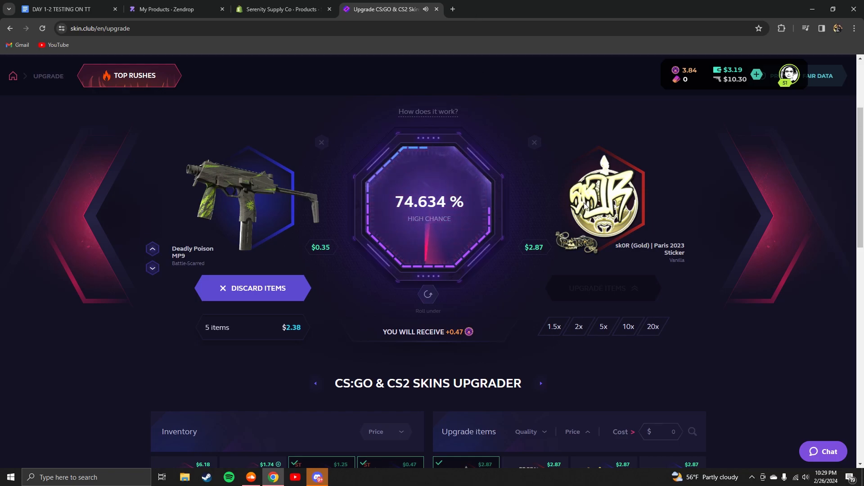
pyautogui.moveTo(499, 322)
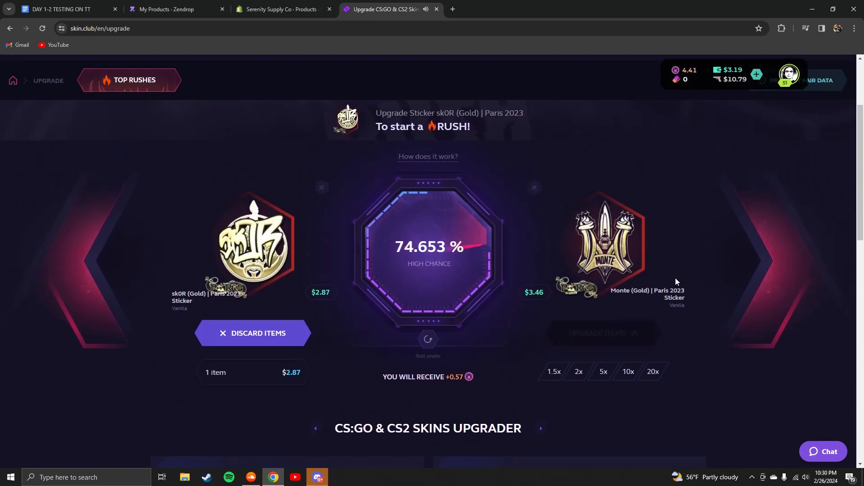
pyautogui.scroll(-3)
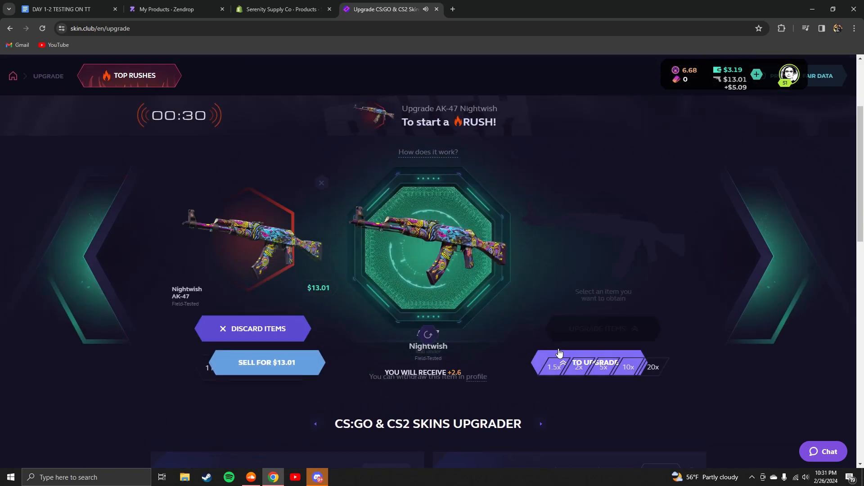
# Step: Filter targets by cost 20 and upgrade the $13.01 AK-47 Nightwish into the $20.03 M4A1-S Basilisk
pyautogui.scroll(-3)
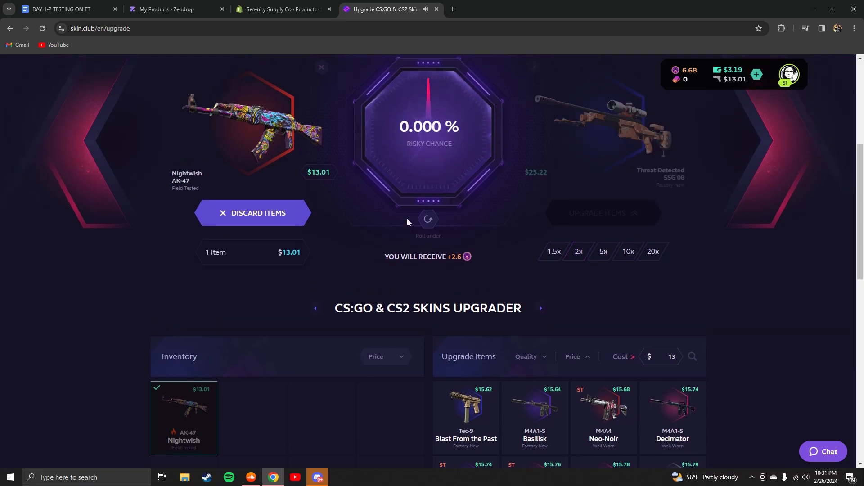
pyautogui.click(602, 126)
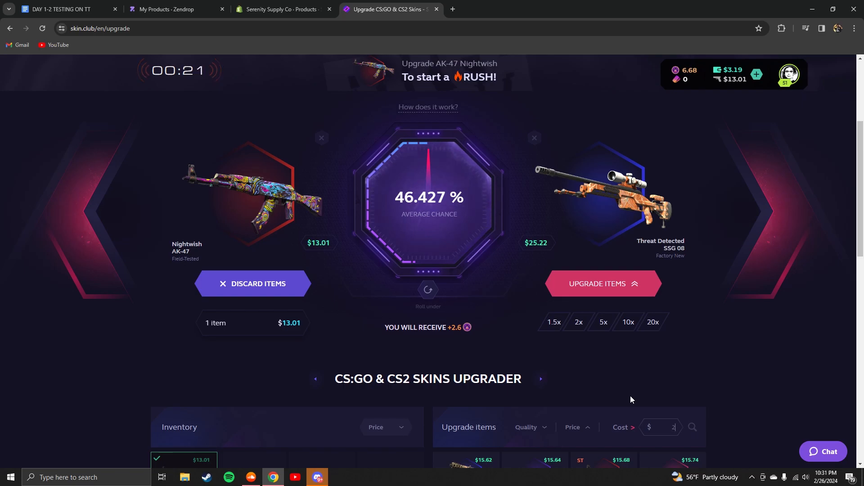
pyautogui.write('0')
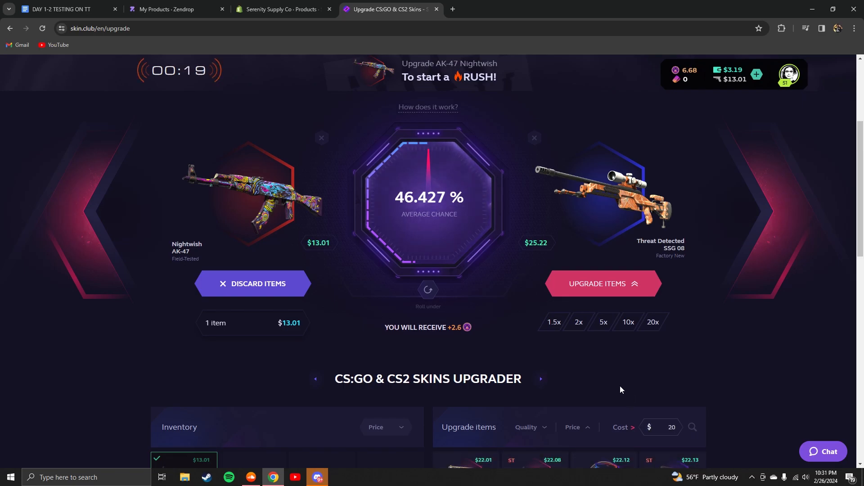
pyautogui.scroll(-3)
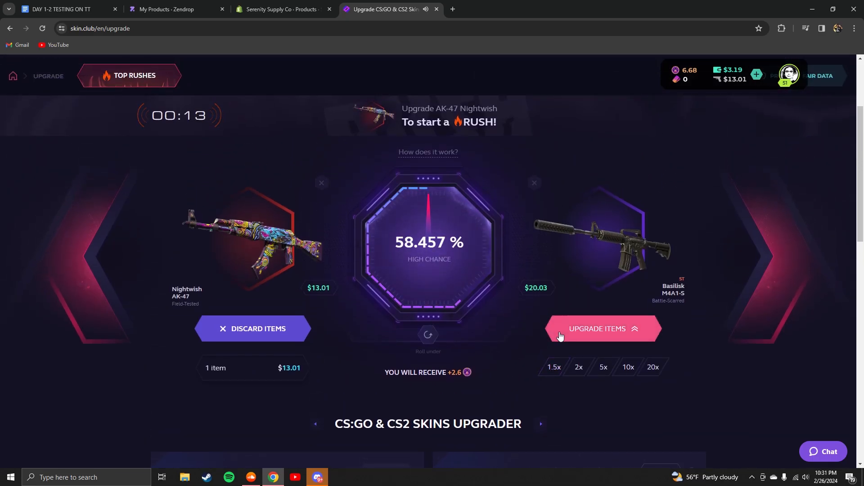
pyautogui.click(603, 329)
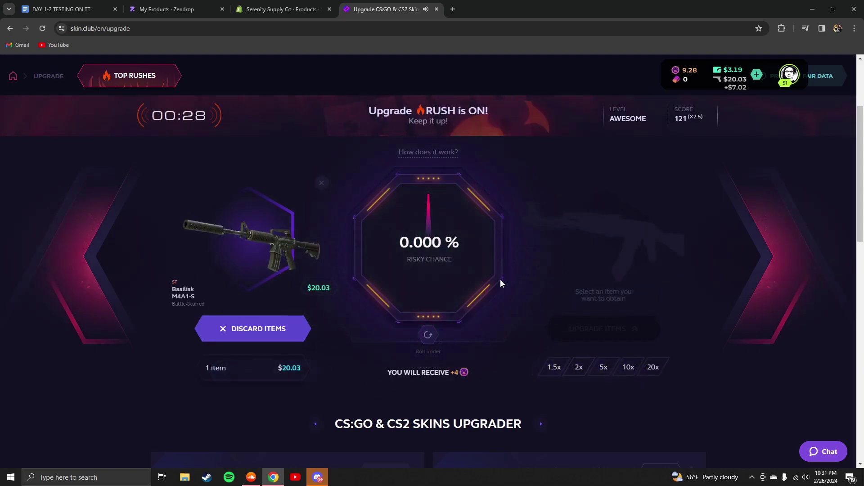
# Step: Filter targets by cost 35, then 33, and upgrade the Basilisk toward the Ice Coaled AK-47
pyautogui.scroll(-3)
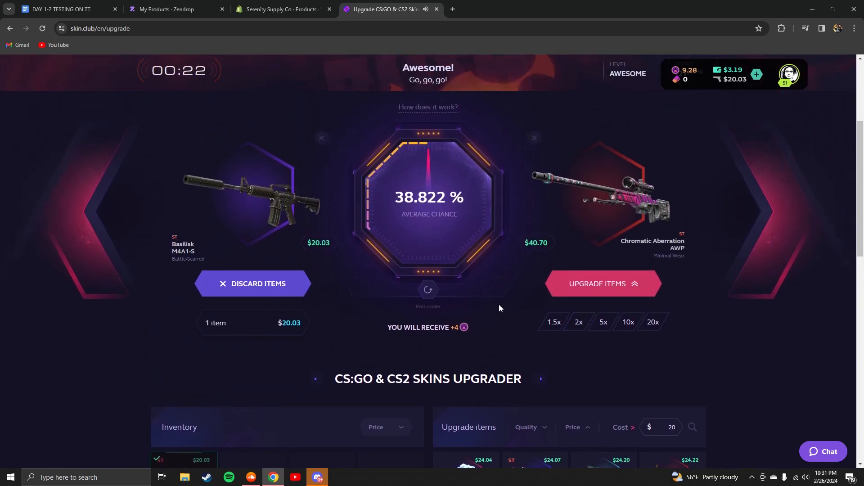
pyautogui.scroll(-3)
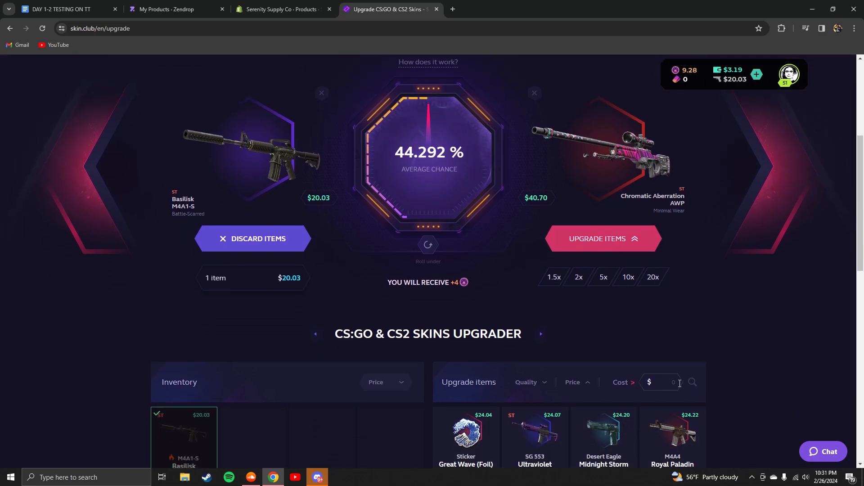
pyautogui.write('35')
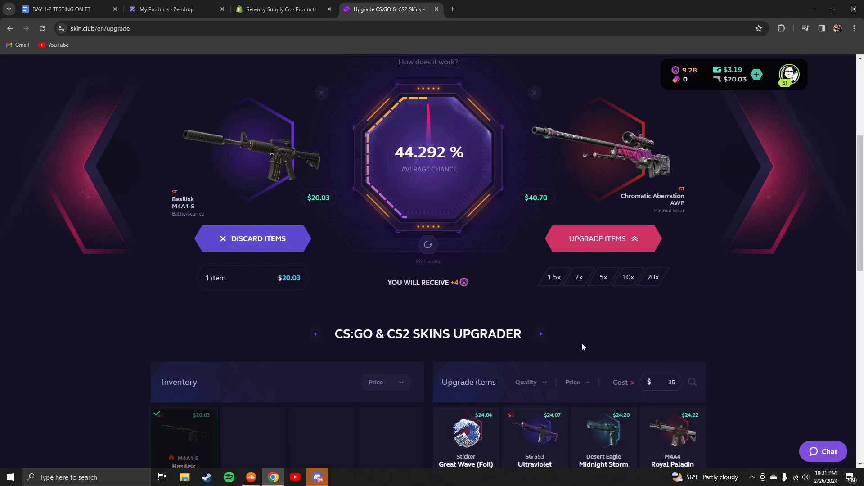
pyautogui.scroll(-3)
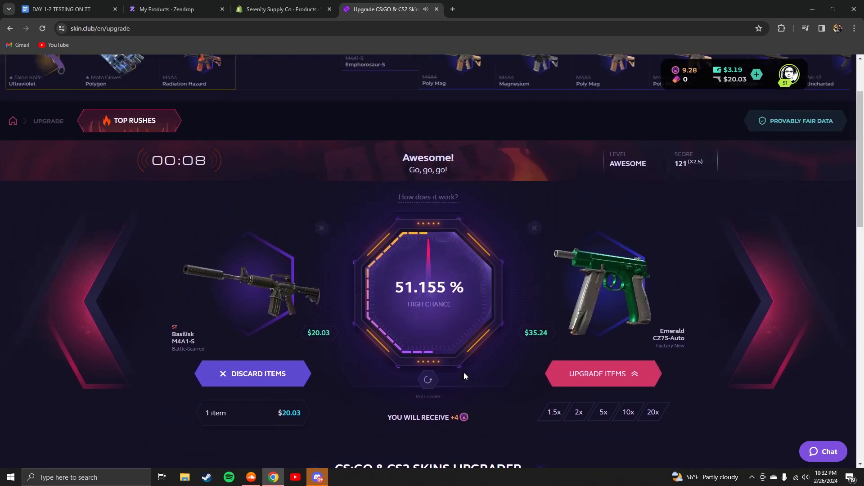
pyautogui.scroll(-3)
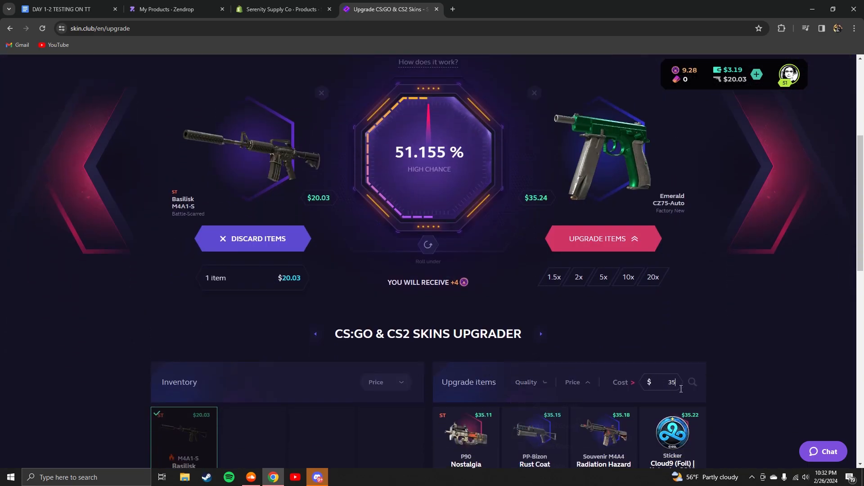
pyautogui.write('33')
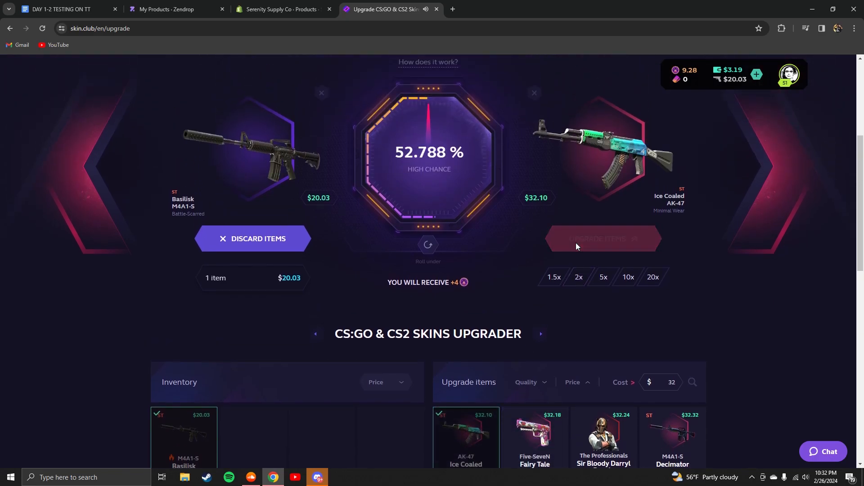
pyautogui.click(603, 239)
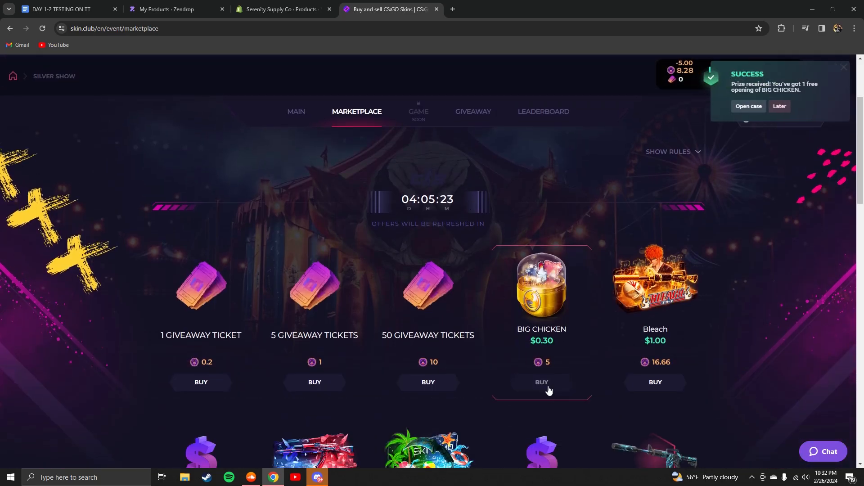
# Step: Claim another free Big Chicken opening, open the cases for two Nest Egg stickers, then return to Upgrade
pyautogui.click(748, 106)
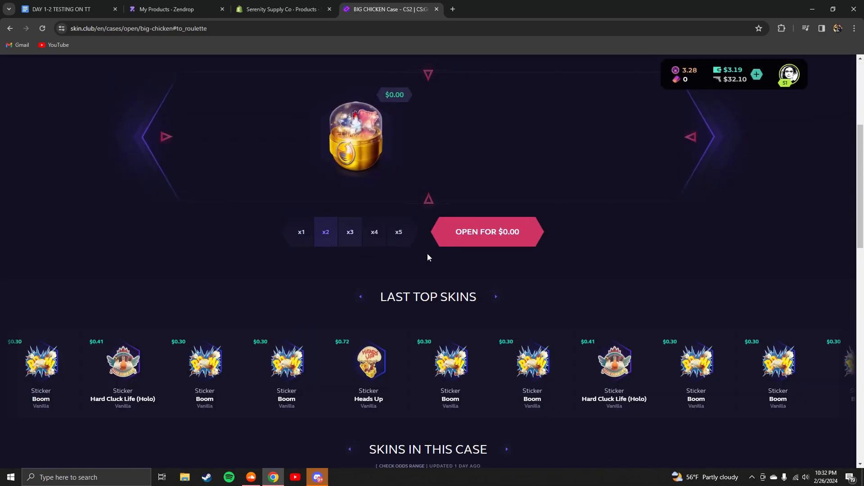
pyautogui.click(487, 232)
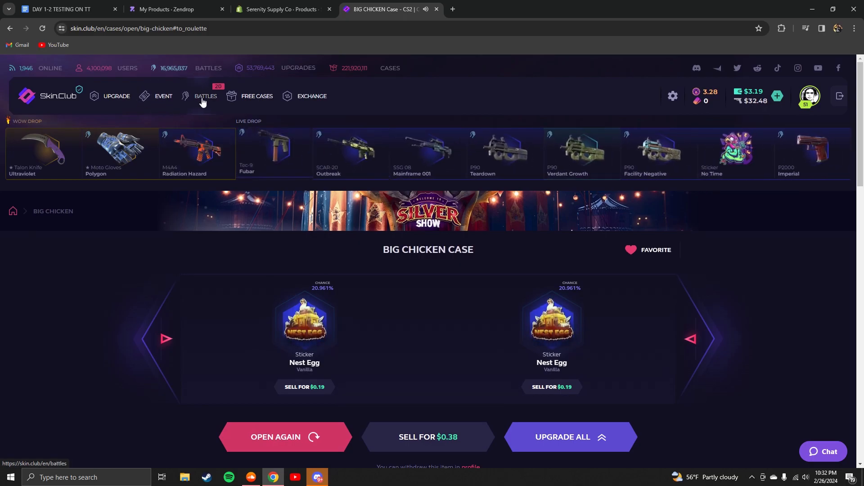
pyautogui.click(206, 96)
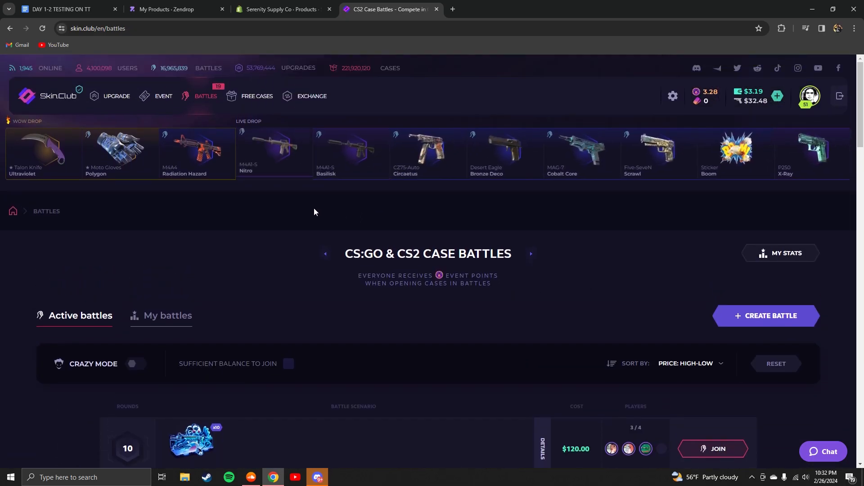
pyautogui.click(116, 96)
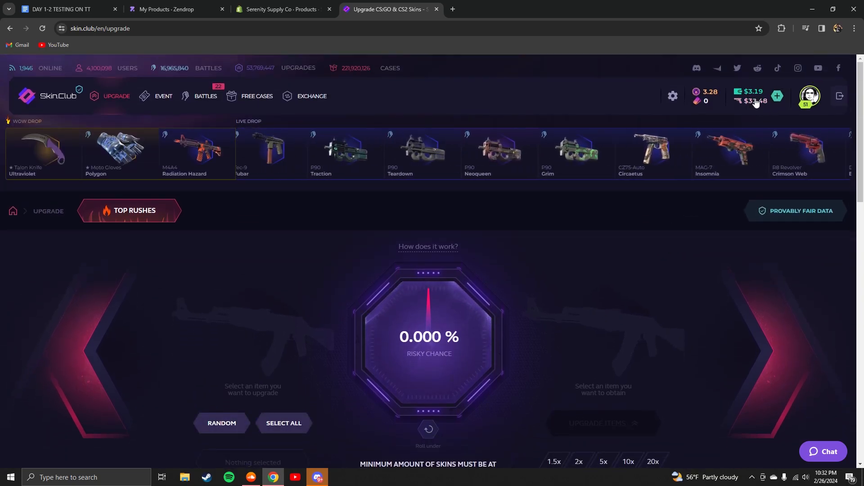
# Step: Select the $32.10 Ice Coaled AK-47, filter targets by cost, and upgrade into the $51.04 Atomic Alloy M4A1-S
pyautogui.scroll(-3)
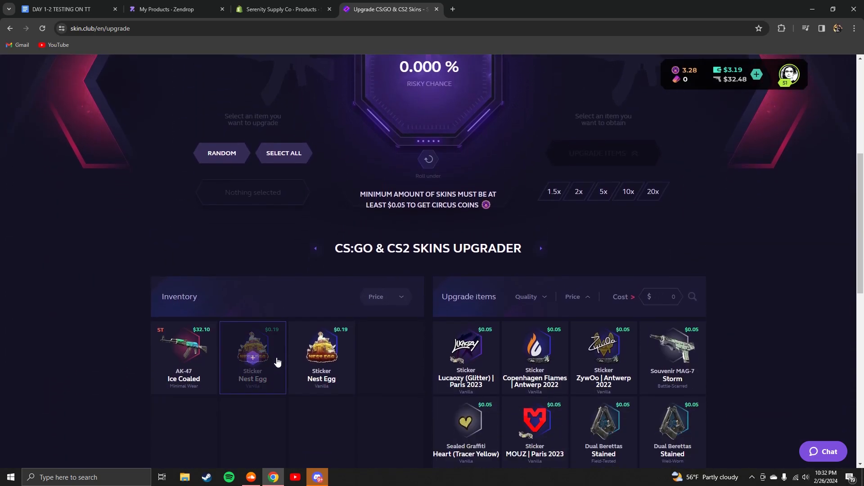
pyautogui.click(184, 357)
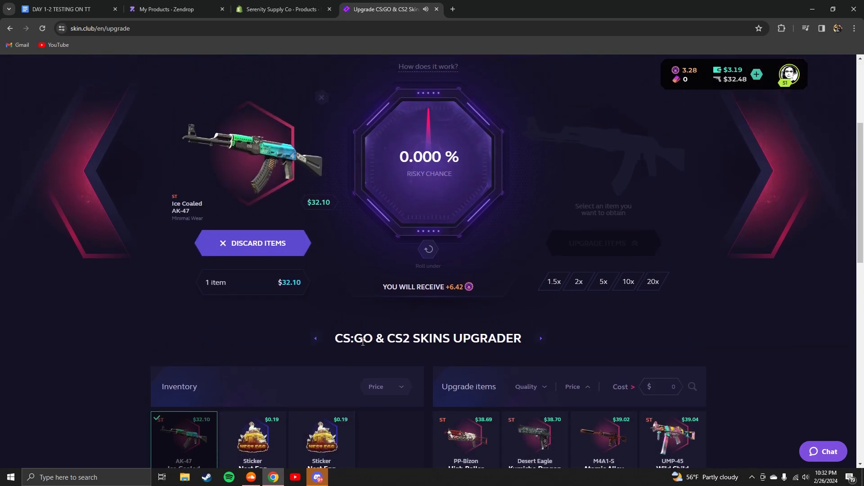
pyautogui.scroll(-3)
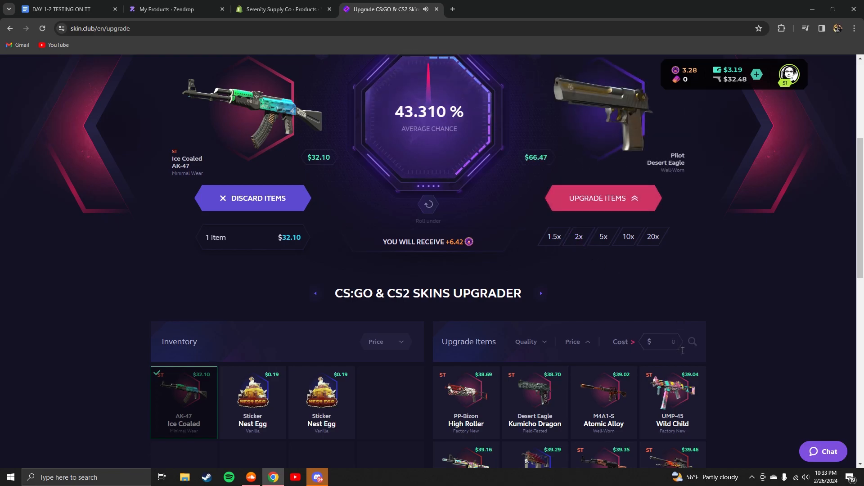
pyautogui.write('4')
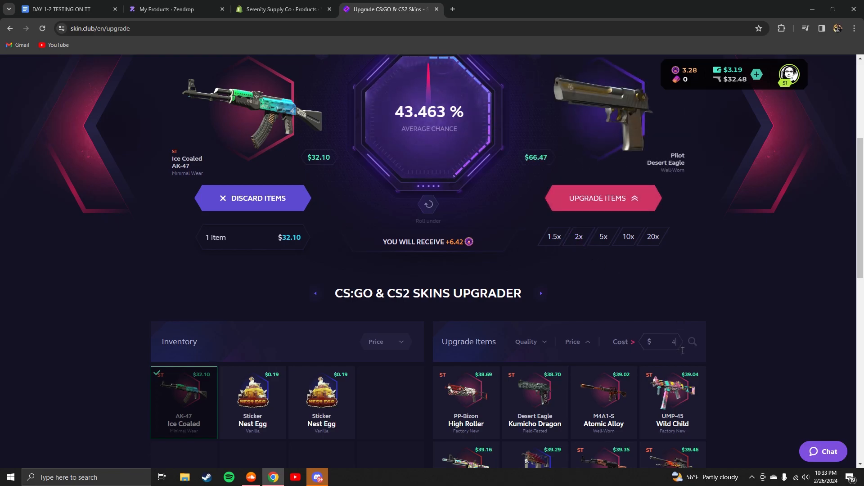
pyautogui.write('55')
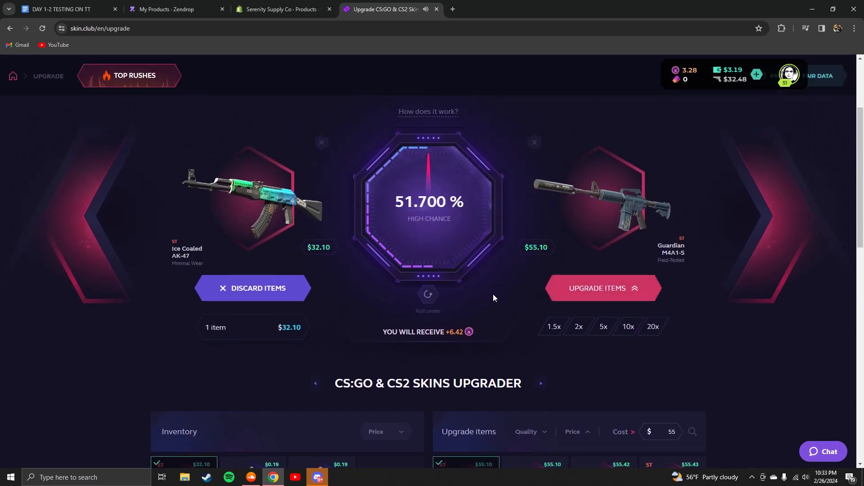
pyautogui.scroll(-3)
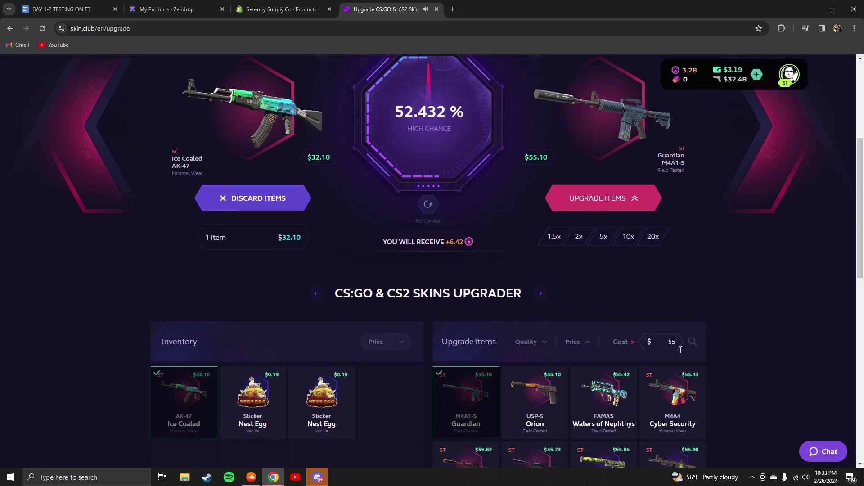
pyautogui.write('2')
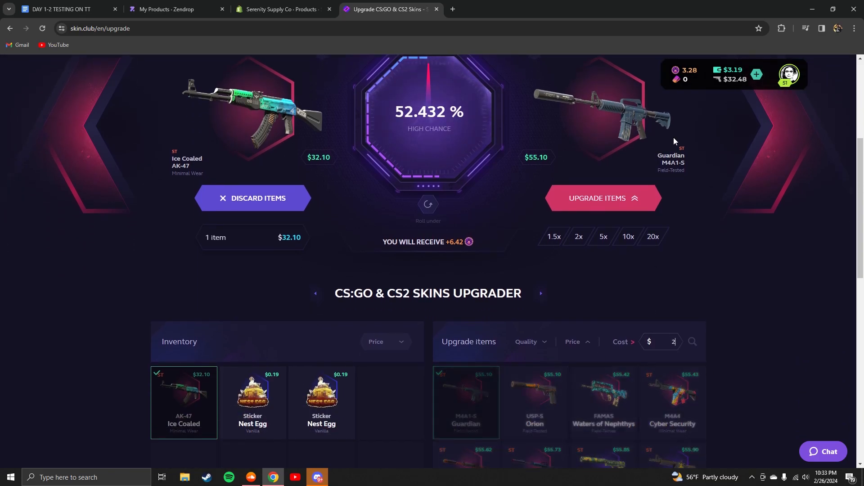
pyautogui.write('5')
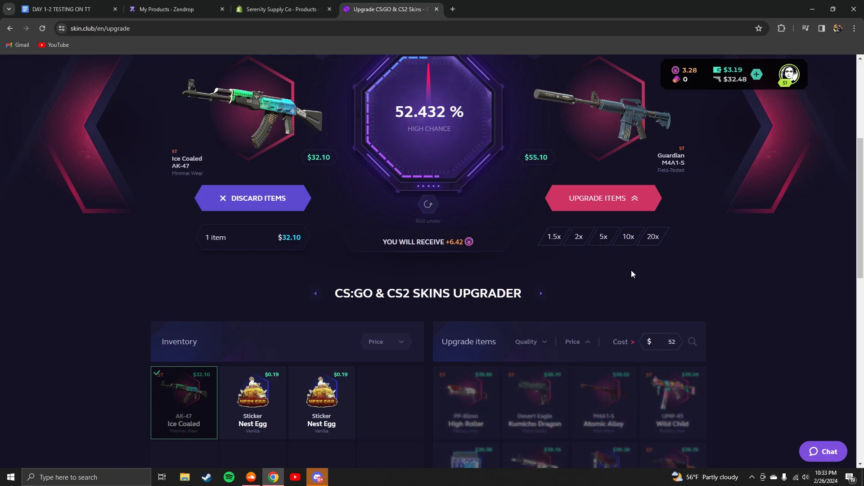
pyautogui.scroll(-3)
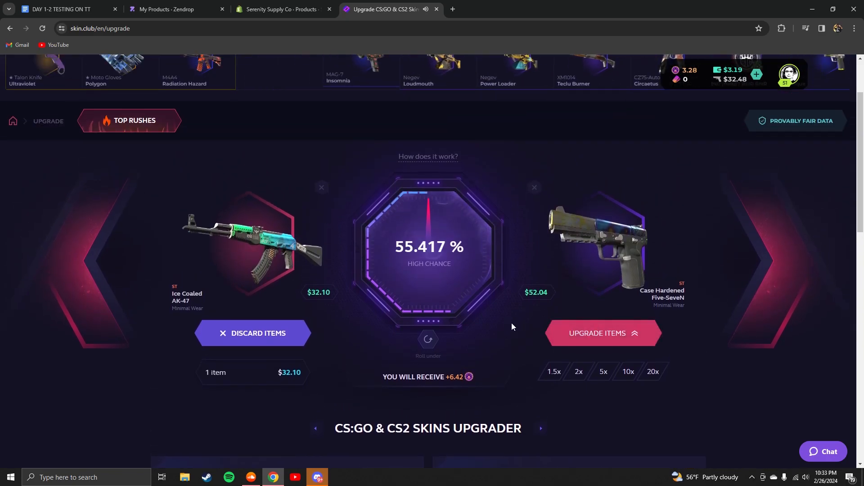
pyautogui.scroll(-3)
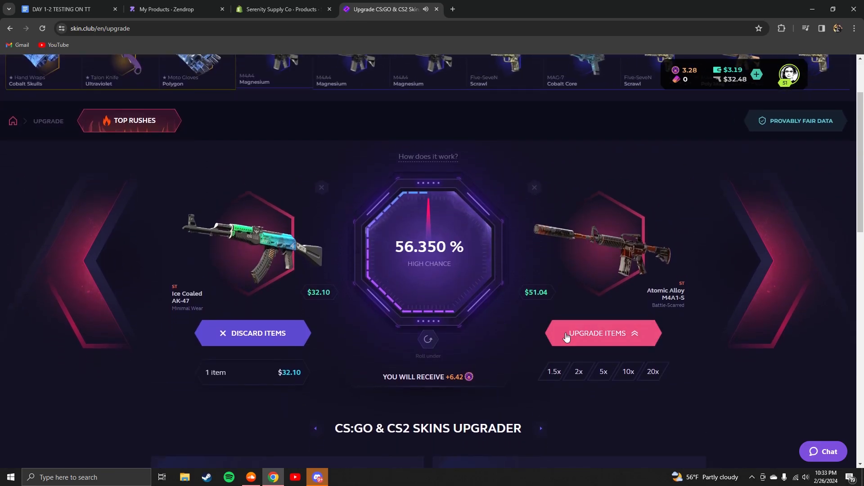
pyautogui.click(598, 333)
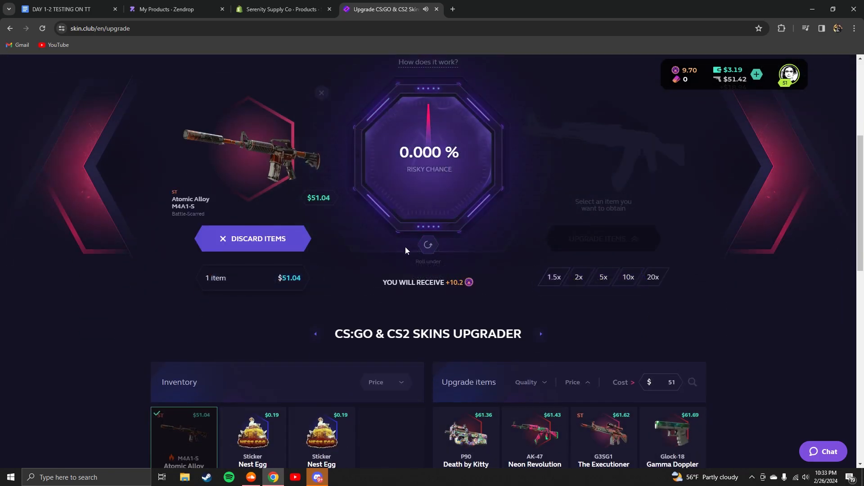
# Step: Stake the Atomic Alloy plus three stickers ($51.66) against the $76.13 Red Laminate AK-47
pyautogui.scroll(-3)
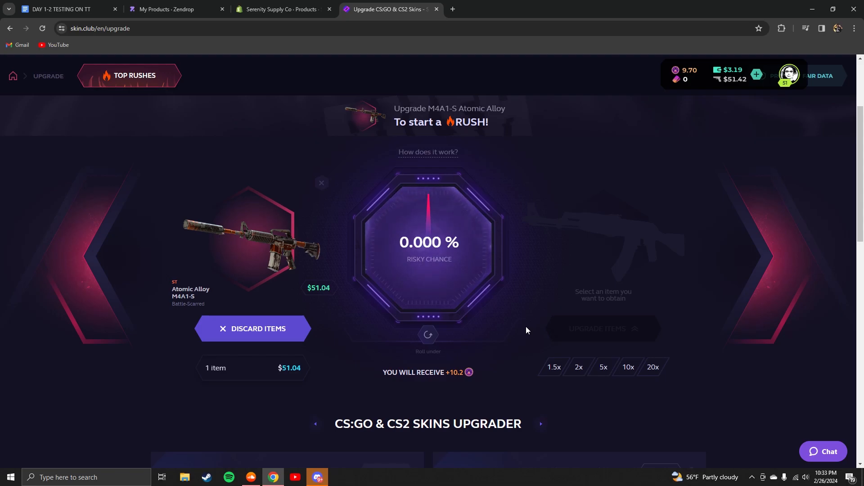
pyautogui.moveTo(323, 270)
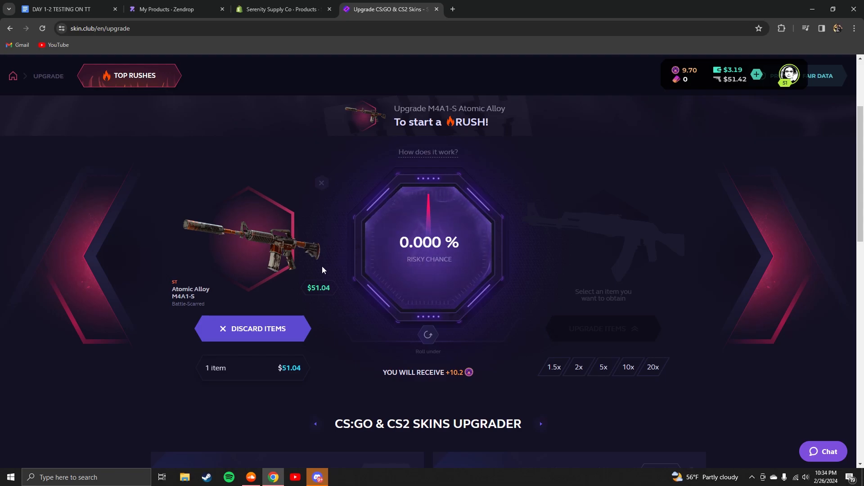
pyautogui.click(578, 367)
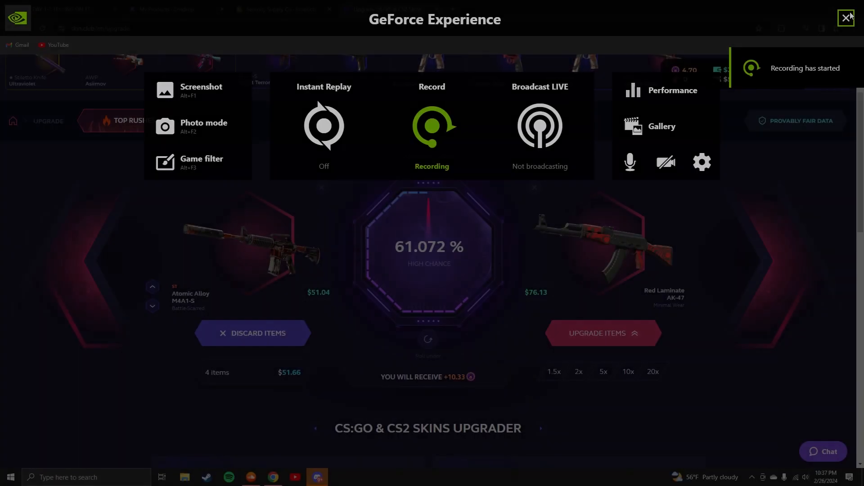
# Step: Retarget the upgrade to the $75.64 Mecha Industries M4A1-S for a 61.467% chance
pyautogui.click(846, 18)
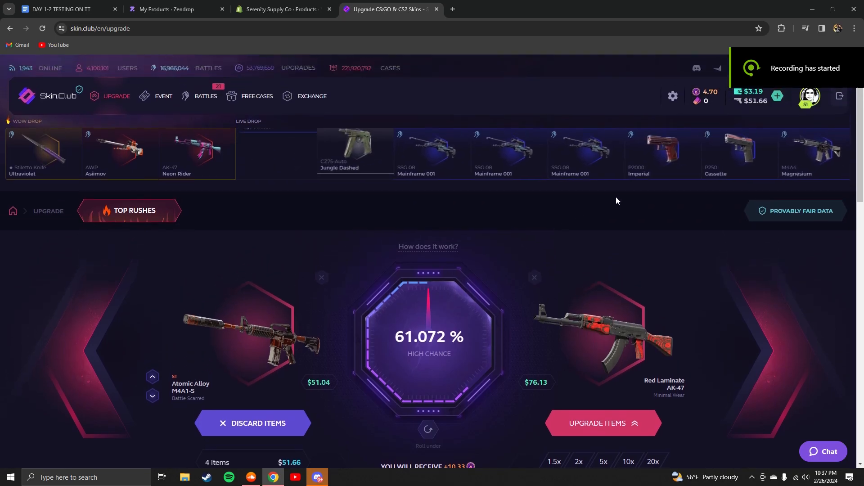
pyautogui.scroll(-3)
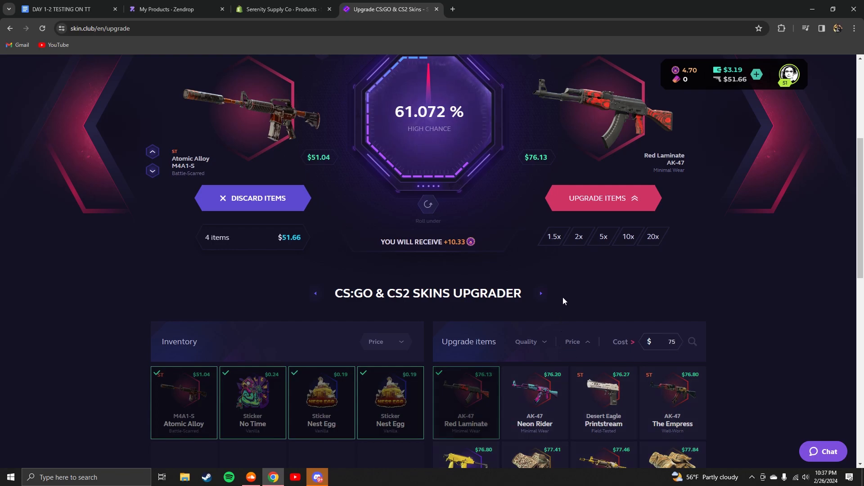
pyautogui.scroll(-3)
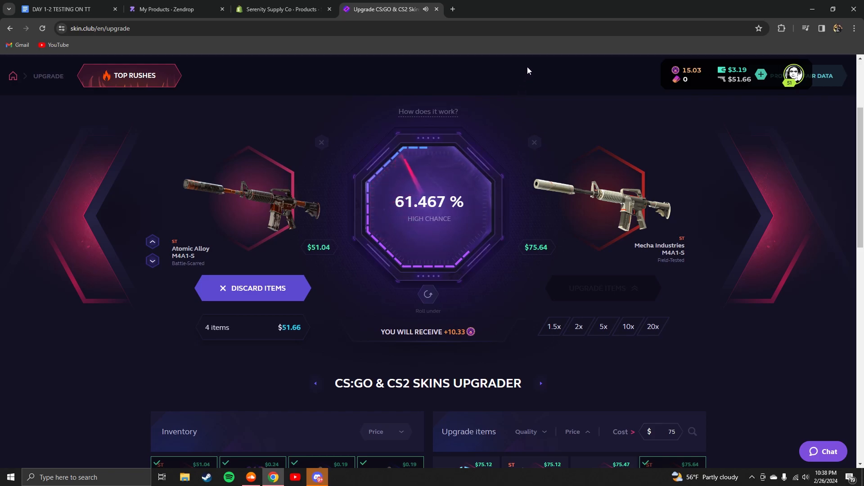
pyautogui.moveTo(465, 190)
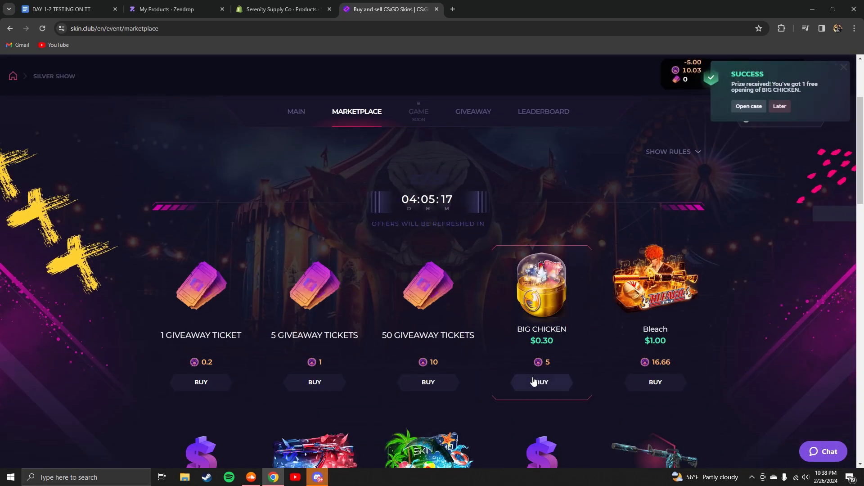
# Step: Buy more Big Chicken openings, open three cases at once, and return to the upgrade page
pyautogui.click(541, 382)
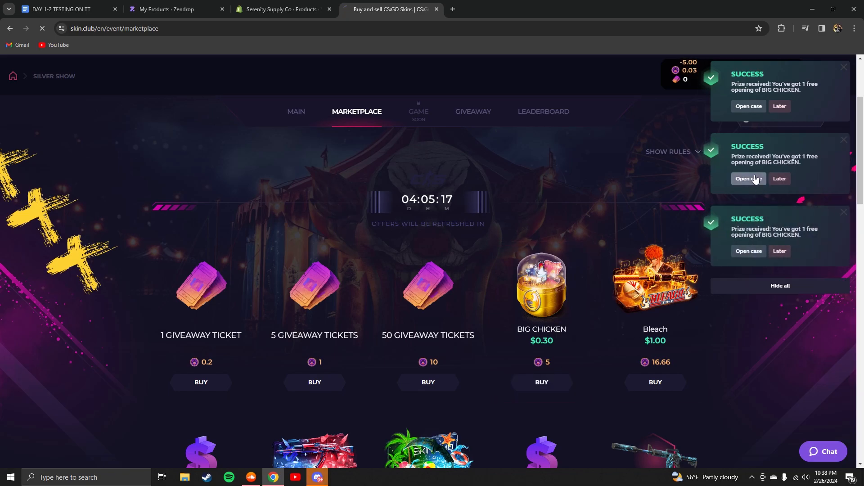
pyautogui.click(749, 178)
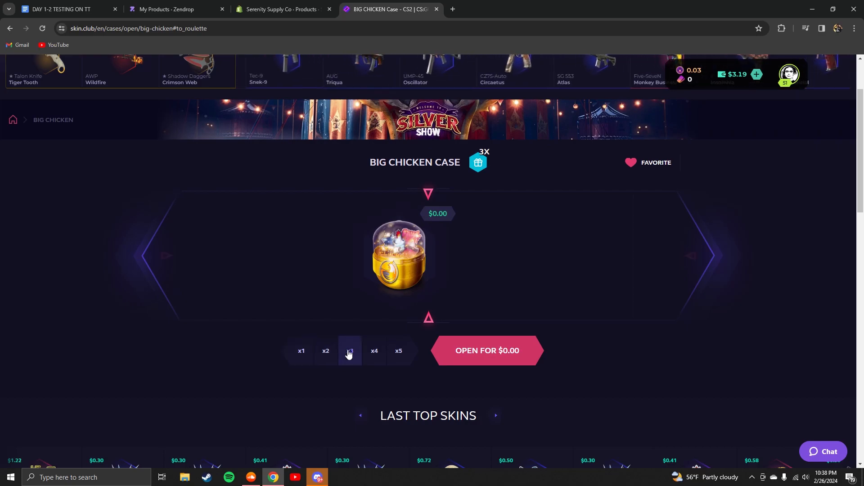
pyautogui.click(487, 351)
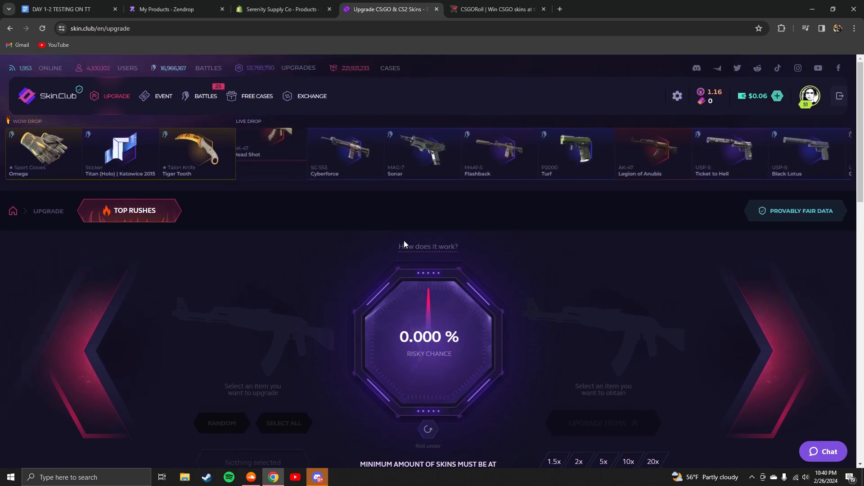
pyautogui.scroll(-3)
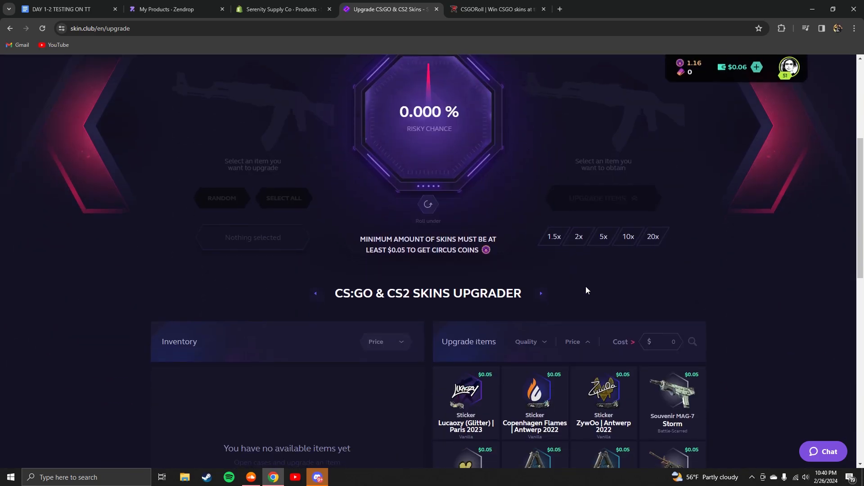